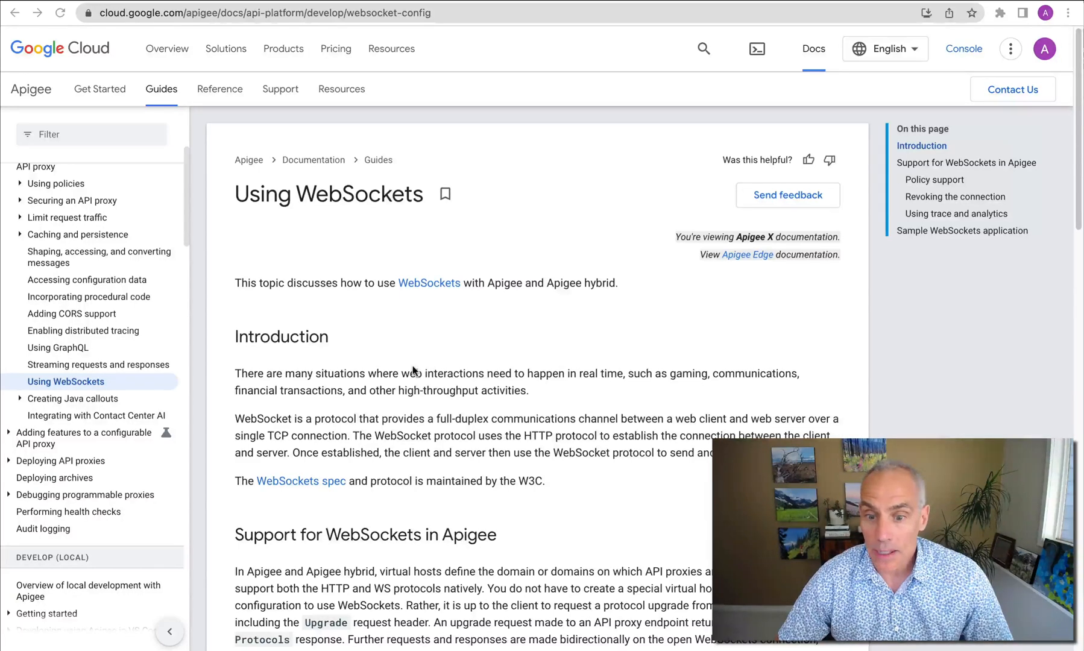
# Read the websockets README, highlighting the protocol-upgrade sentence and the Debug tool mention.
pyautogui.scroll(-3)
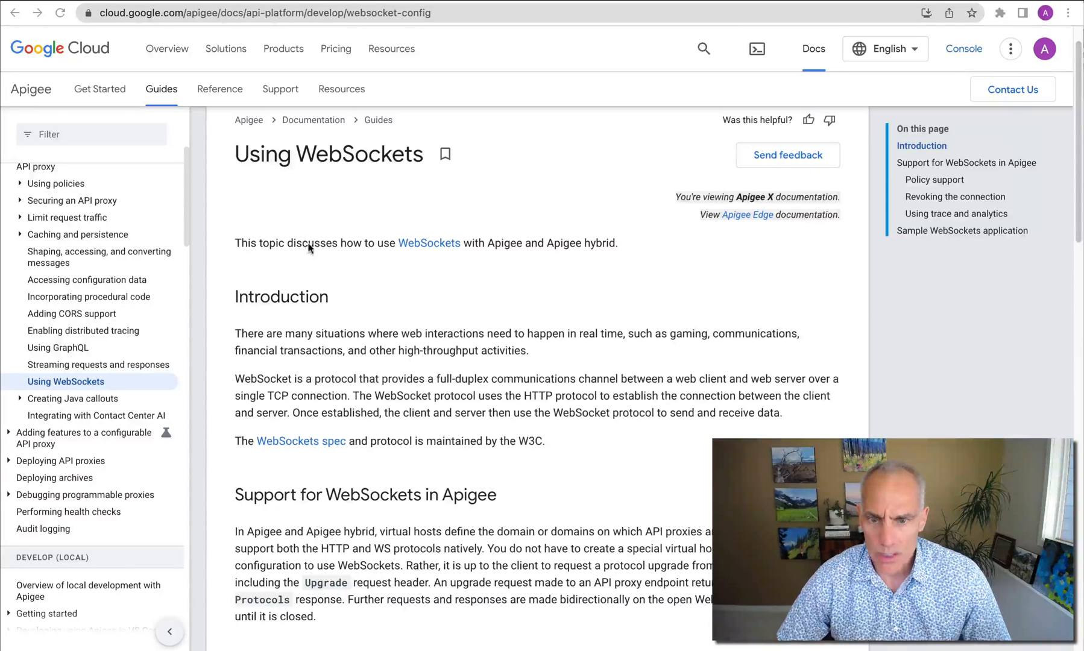
pyautogui.scroll(-3)
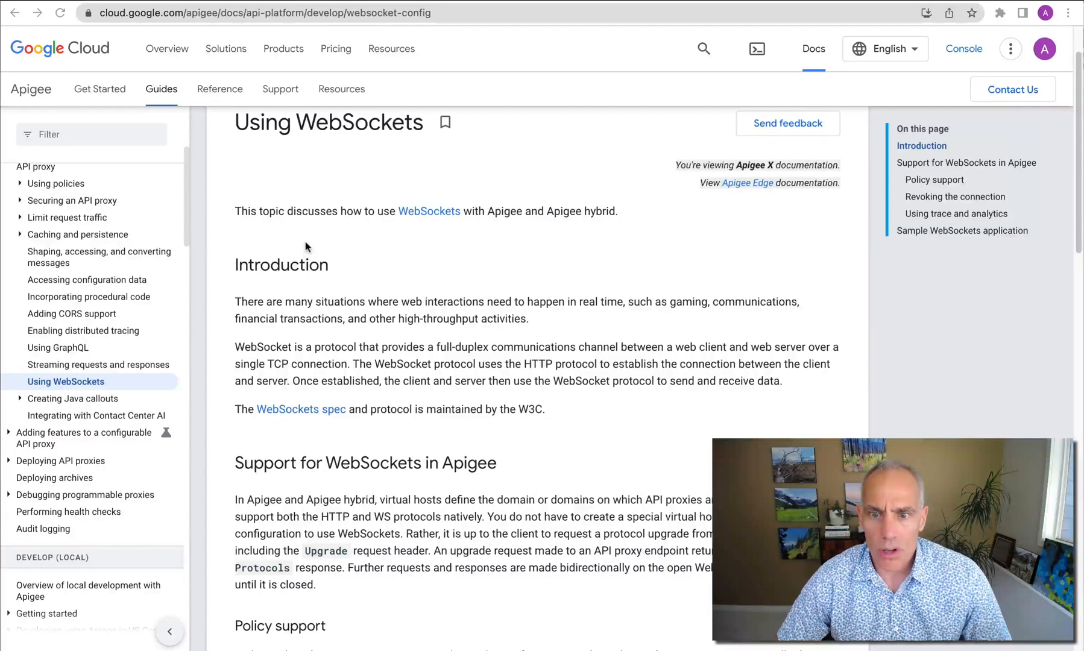
pyautogui.moveTo(385, 306)
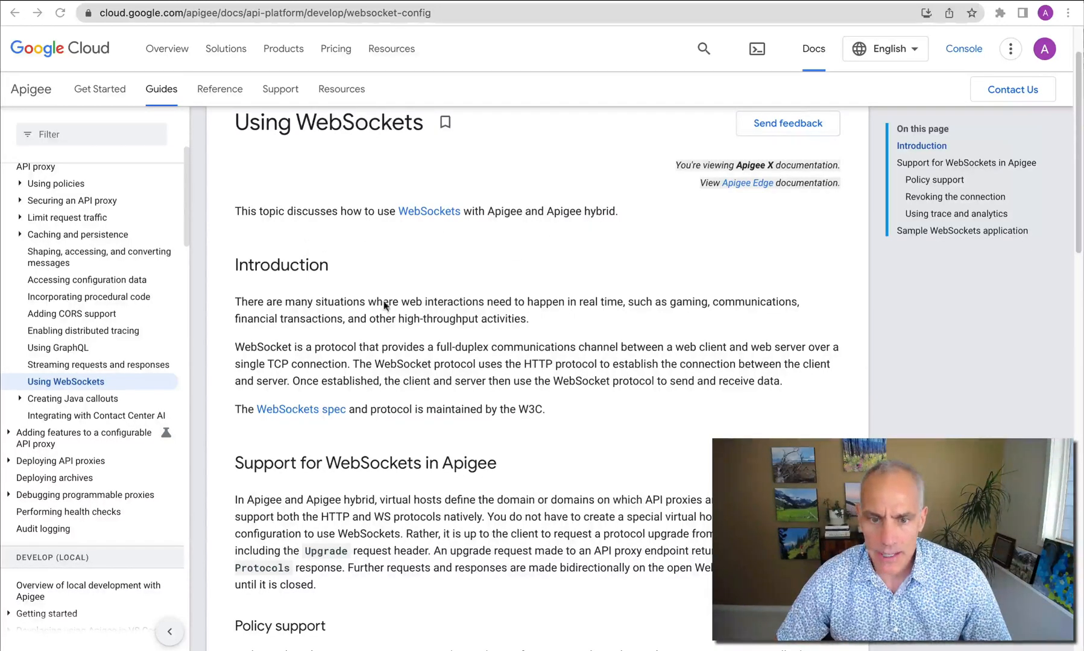
pyautogui.scroll(-3)
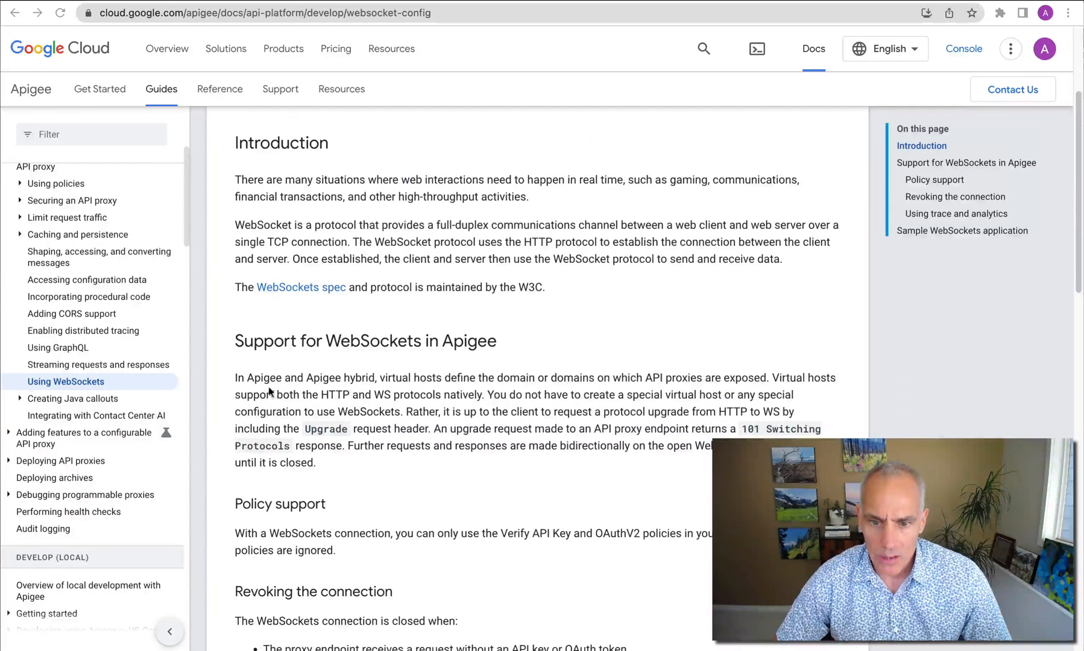
pyautogui.moveTo(466, 387)
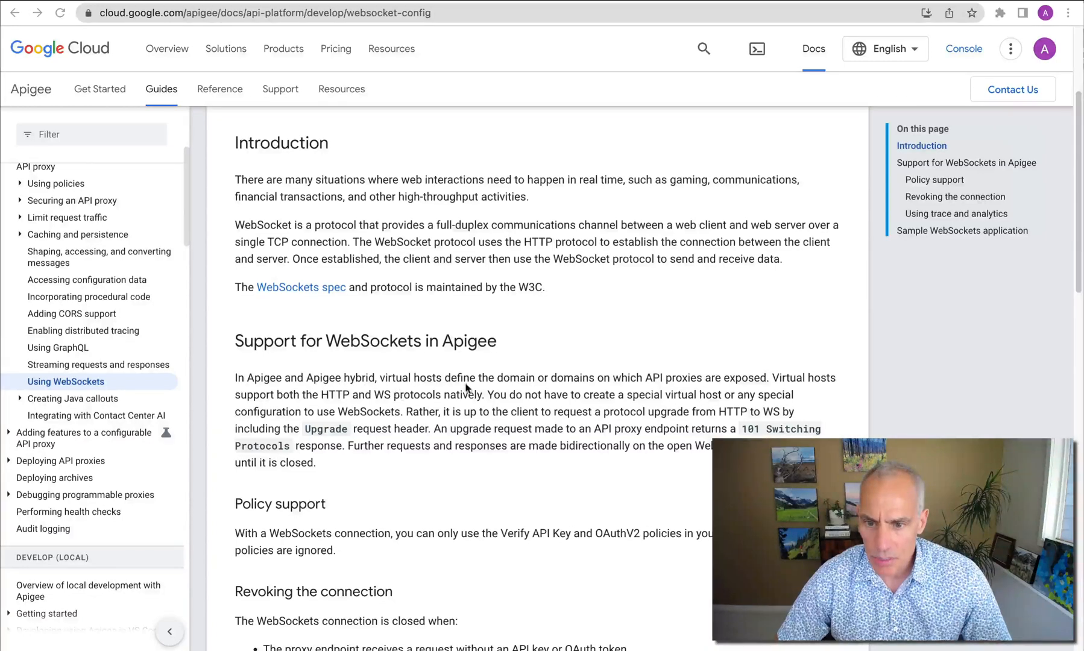
pyautogui.moveTo(382, 396)
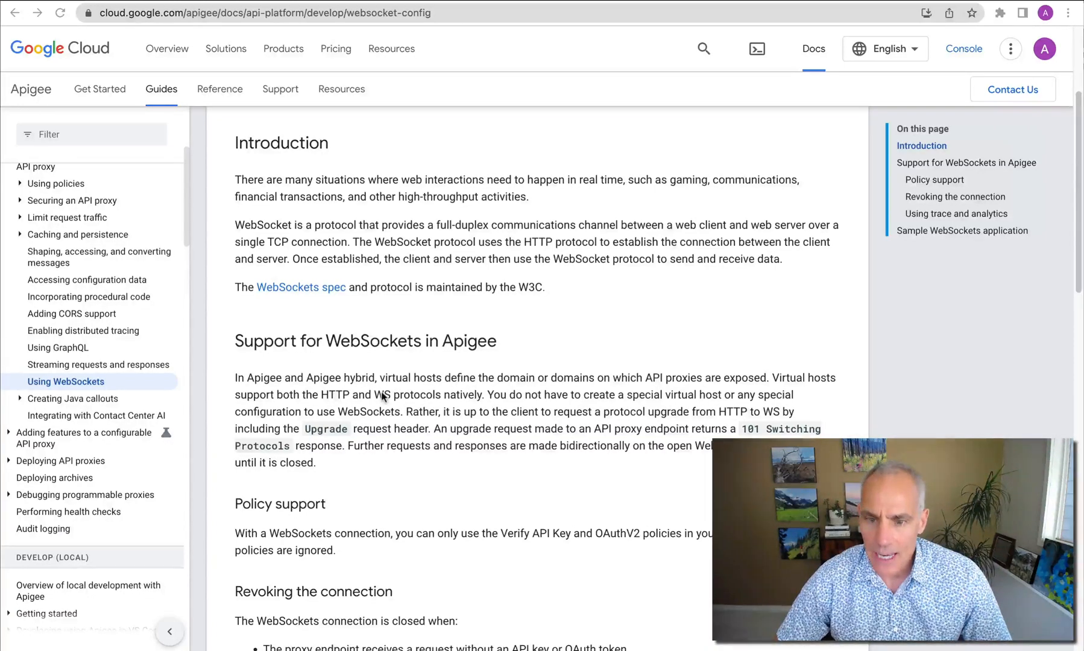
pyautogui.moveTo(442, 408)
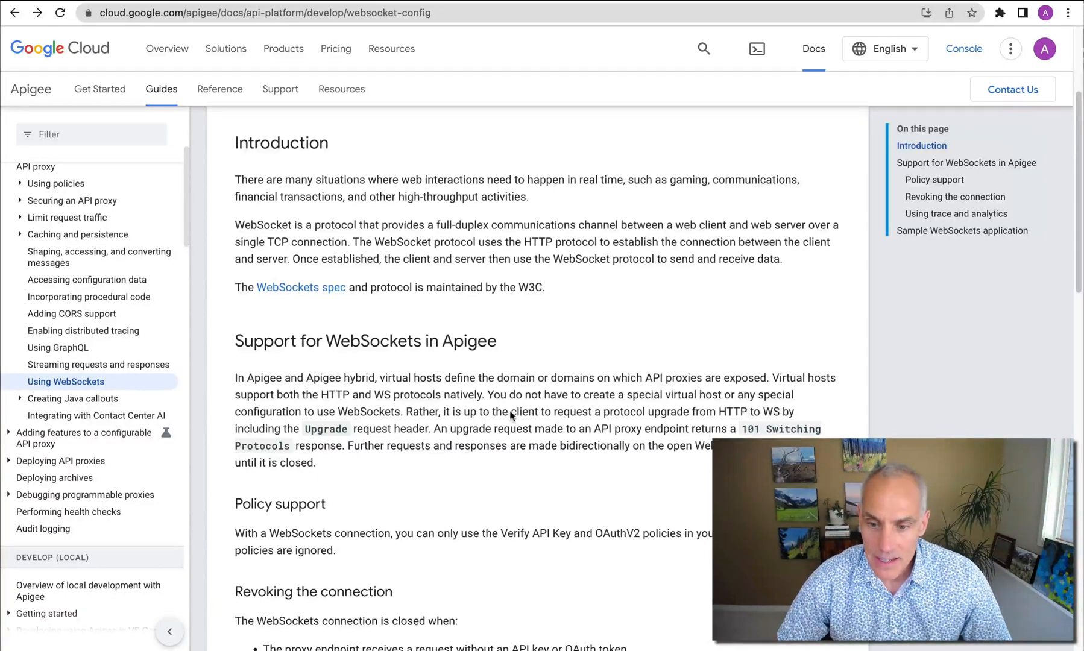
pyautogui.moveTo(514, 412); pyautogui.dragTo(739, 412)
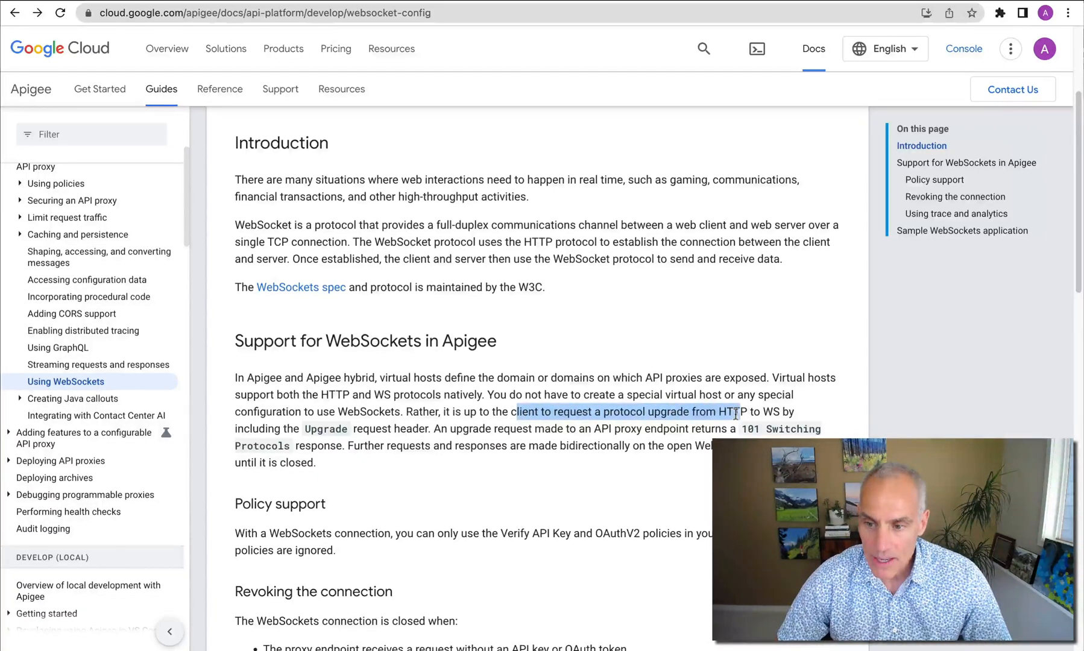
pyautogui.moveTo(455, 515)
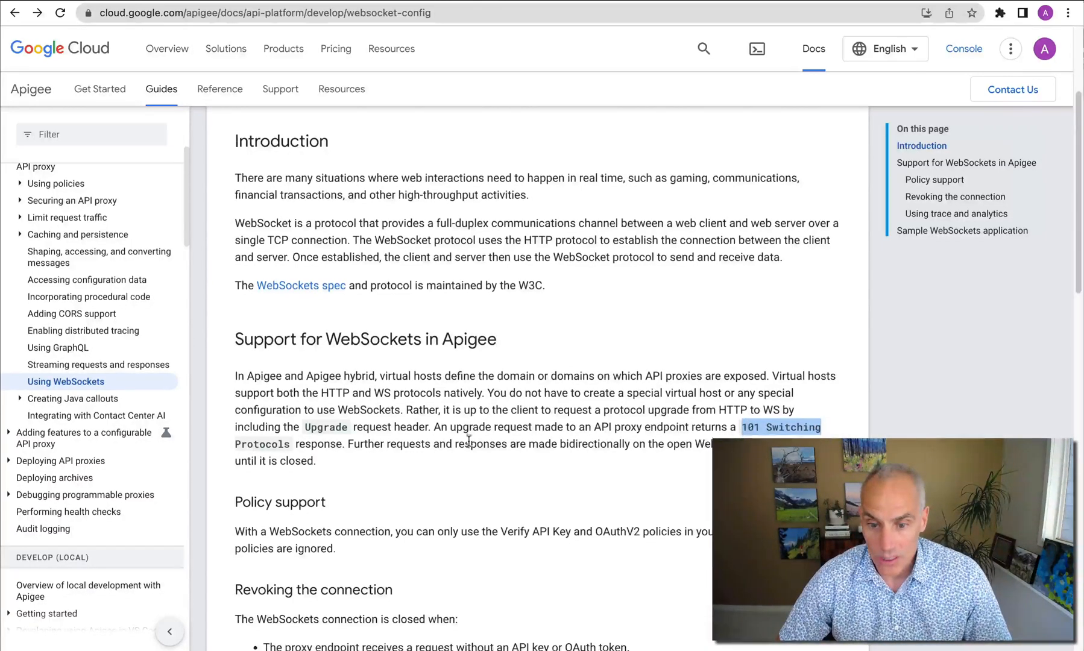
pyautogui.scroll(-3)
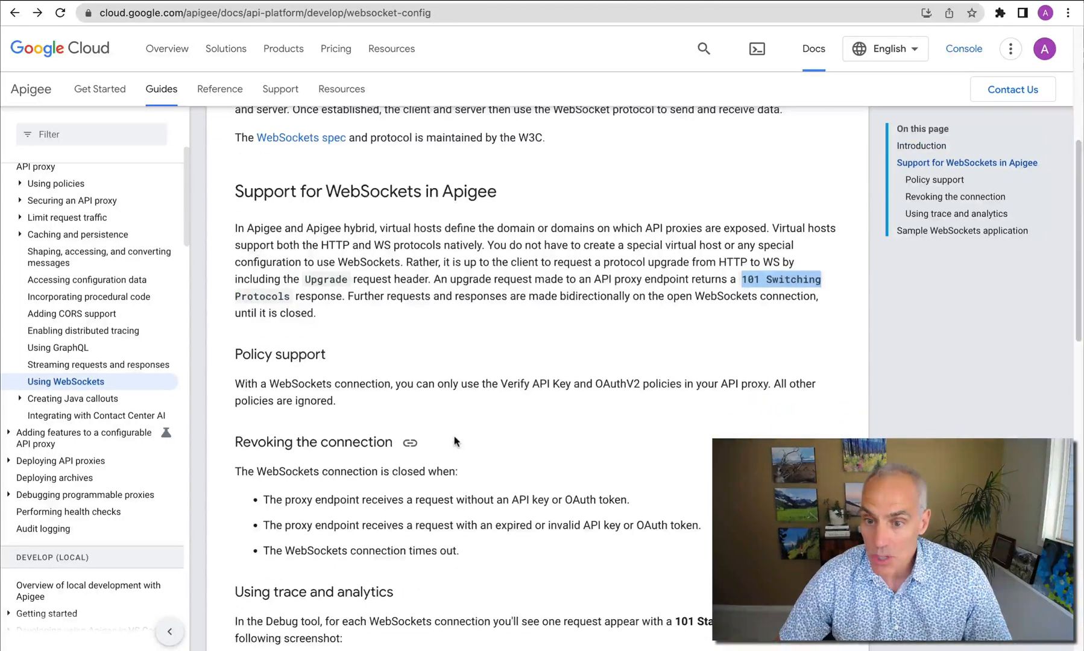
pyautogui.scroll(-3)
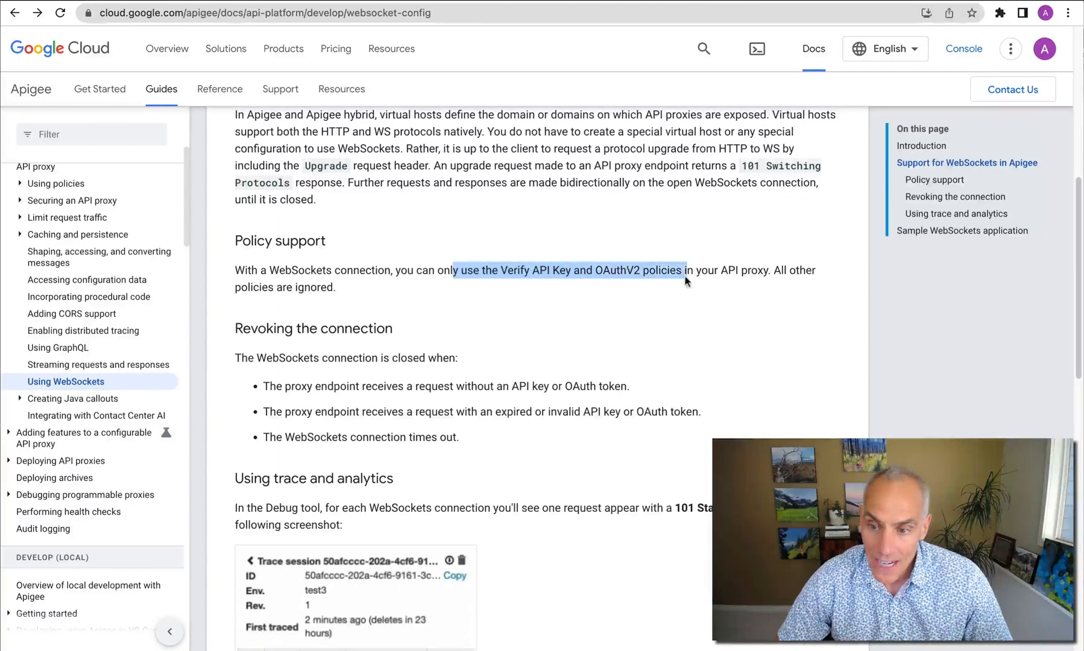
pyautogui.moveTo(560, 331)
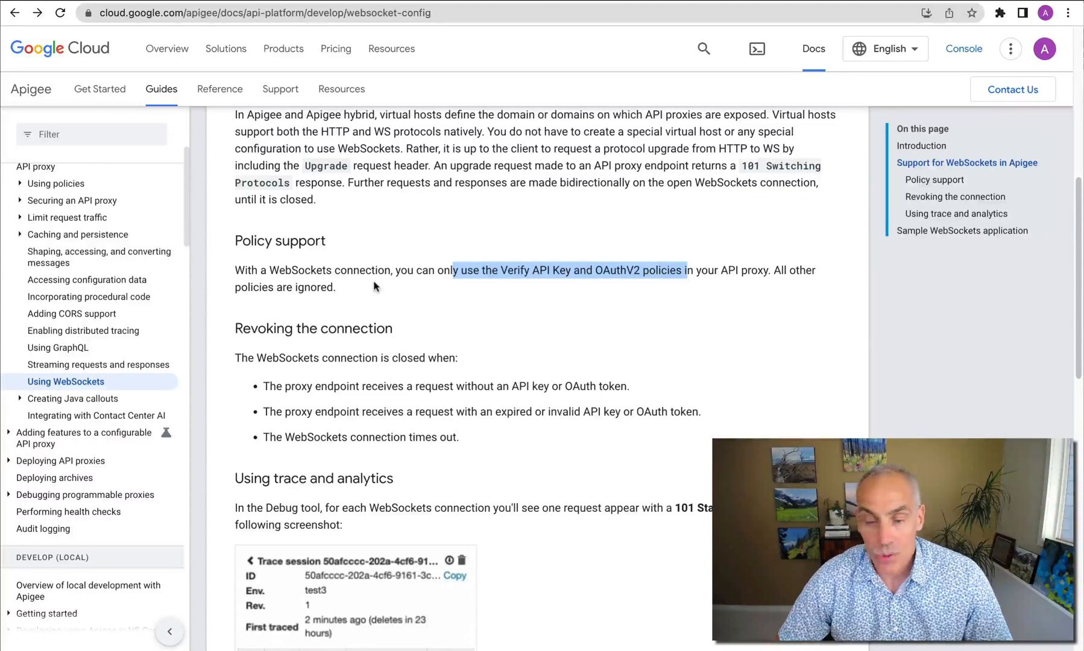
pyautogui.moveTo(398, 295)
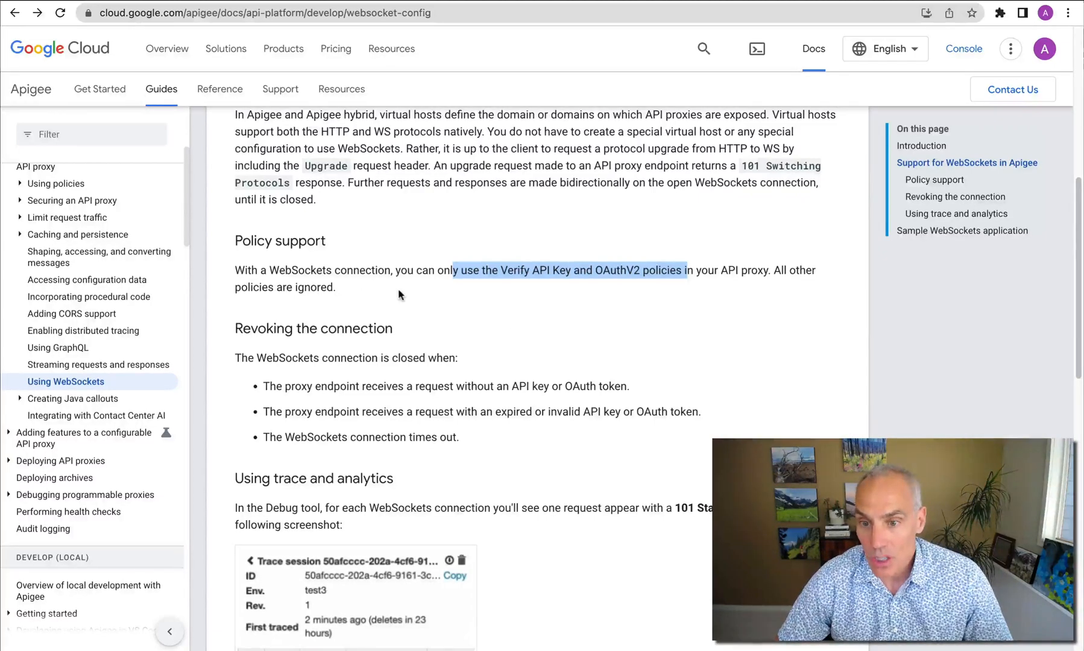
pyautogui.scroll(-3)
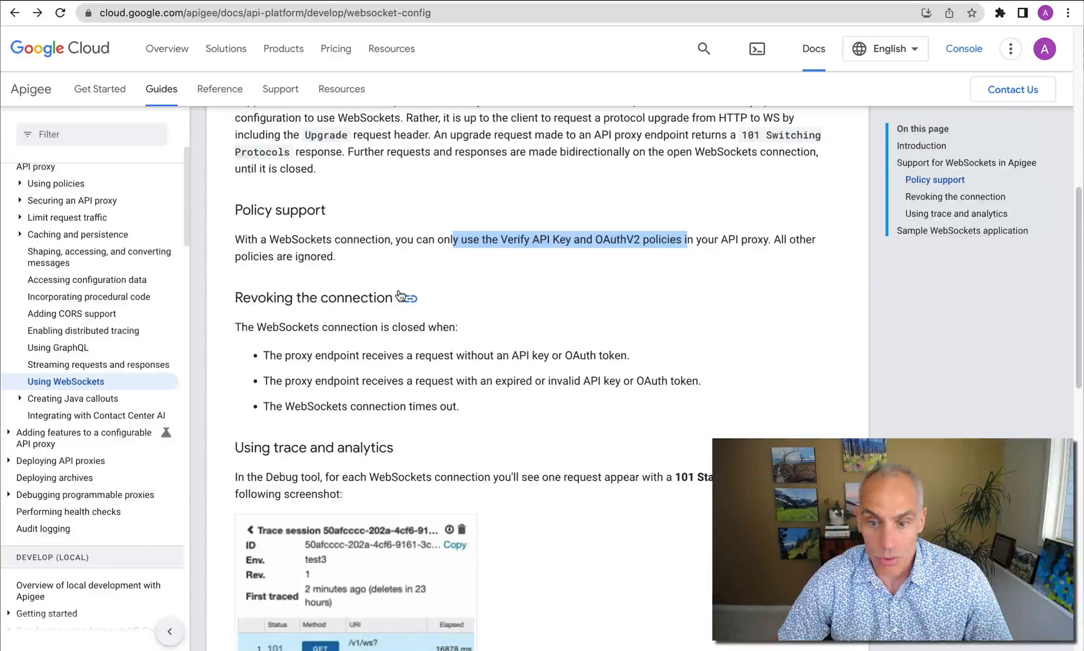
pyautogui.scroll(-3)
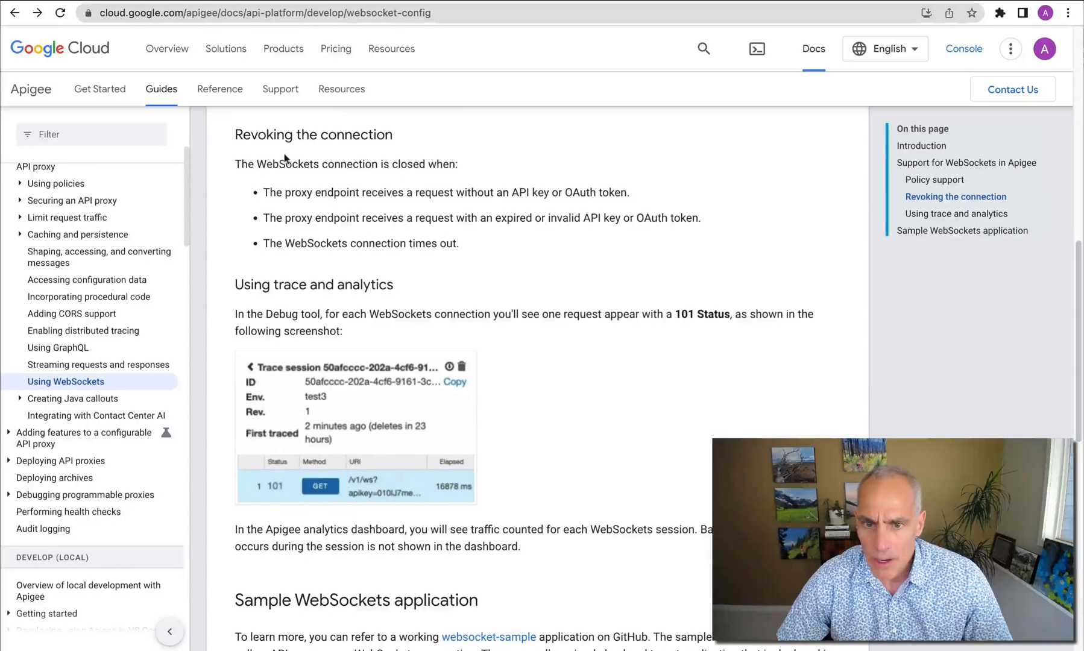
pyautogui.scroll(-3)
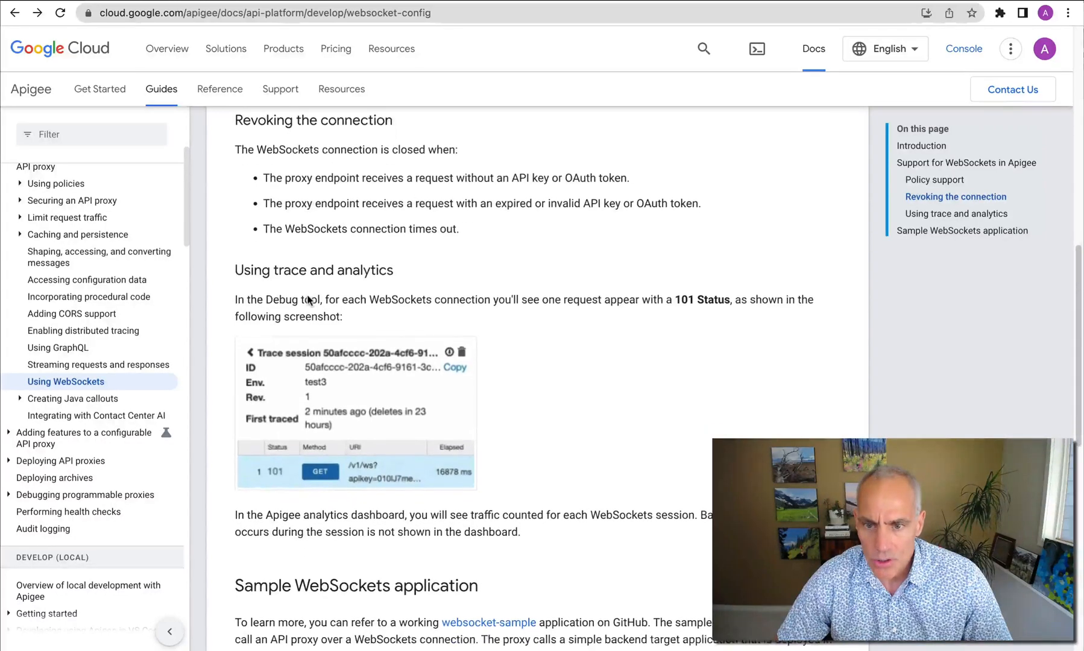
pyautogui.scroll(-3)
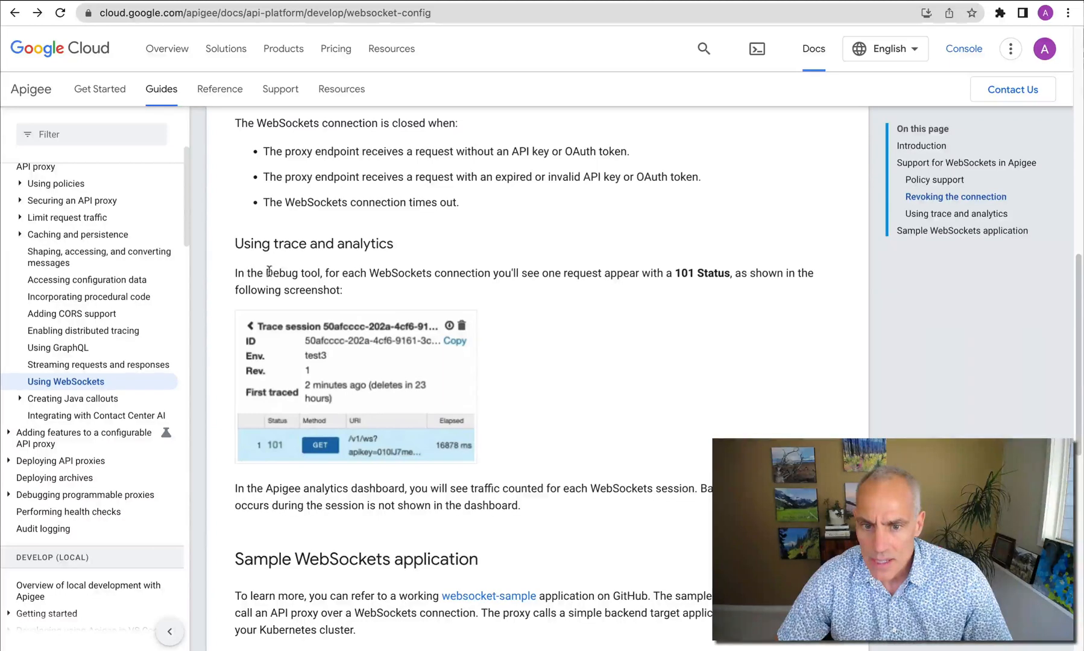
pyautogui.moveTo(269, 272); pyautogui.dragTo(367, 272)
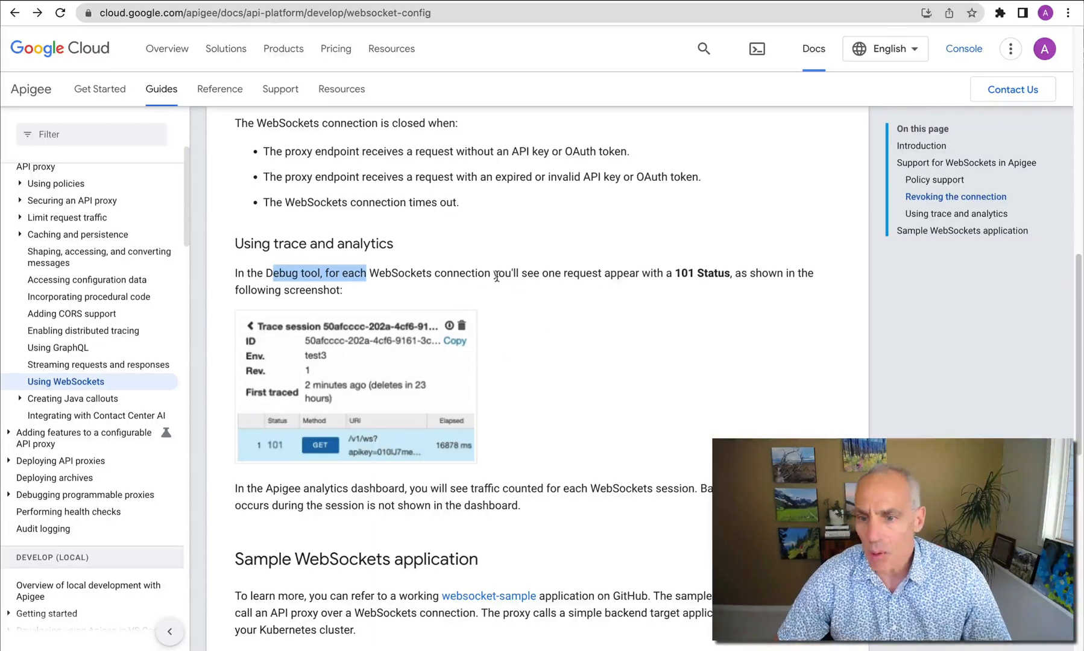
pyautogui.scroll(-3)
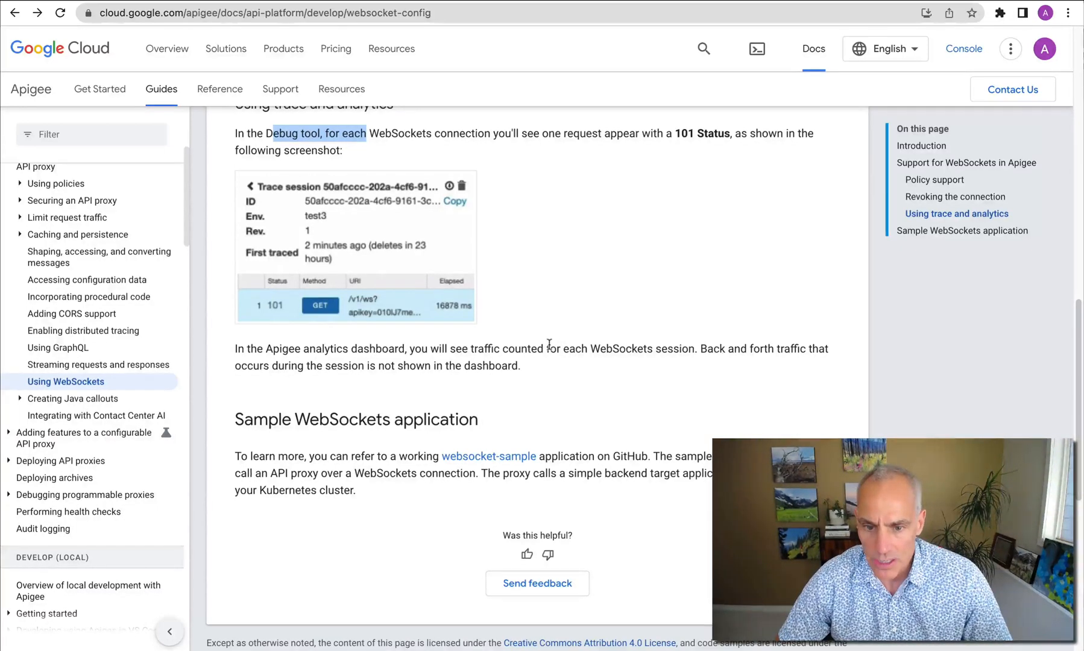
pyautogui.moveTo(487, 457)
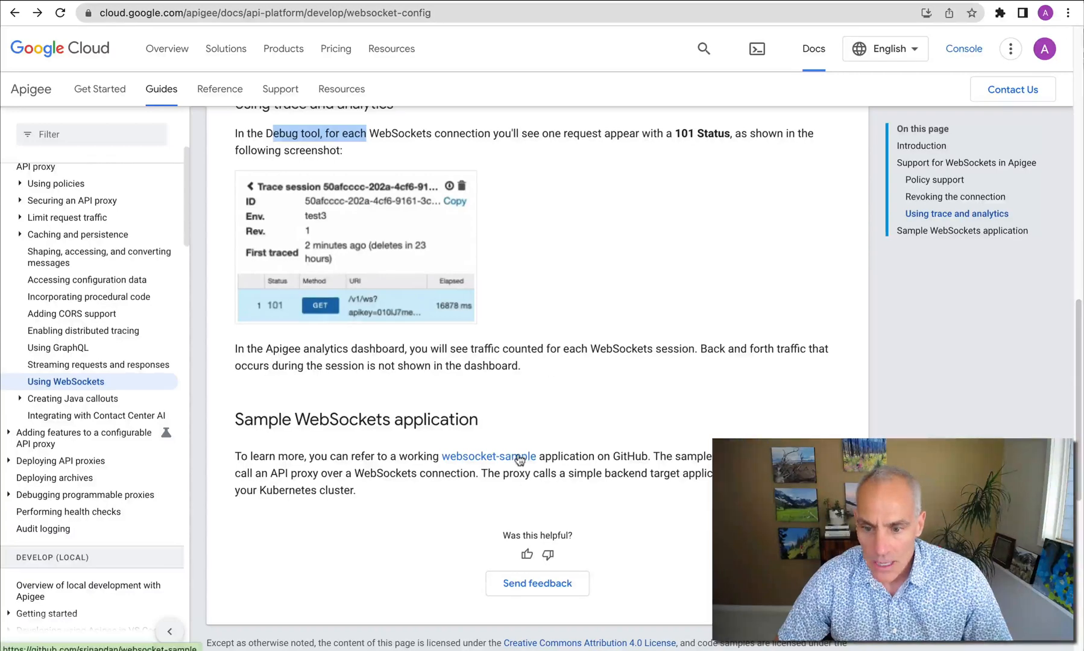
# Browse the websocket-sample repo's websockets client and server folders.
pyautogui.click(487, 456)
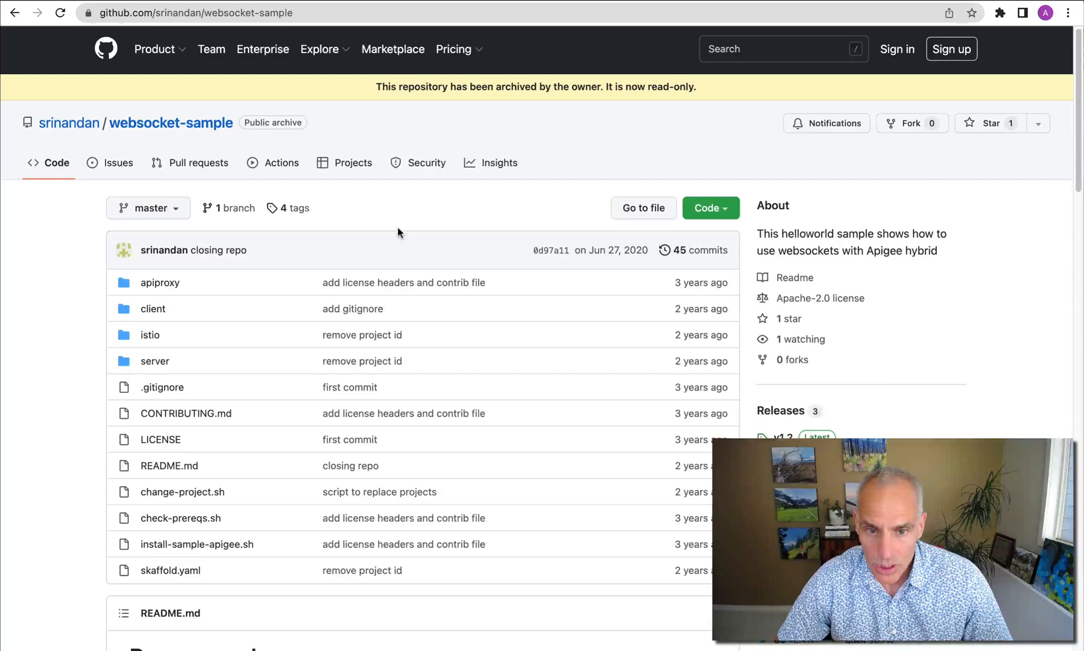
pyautogui.scroll(-3)
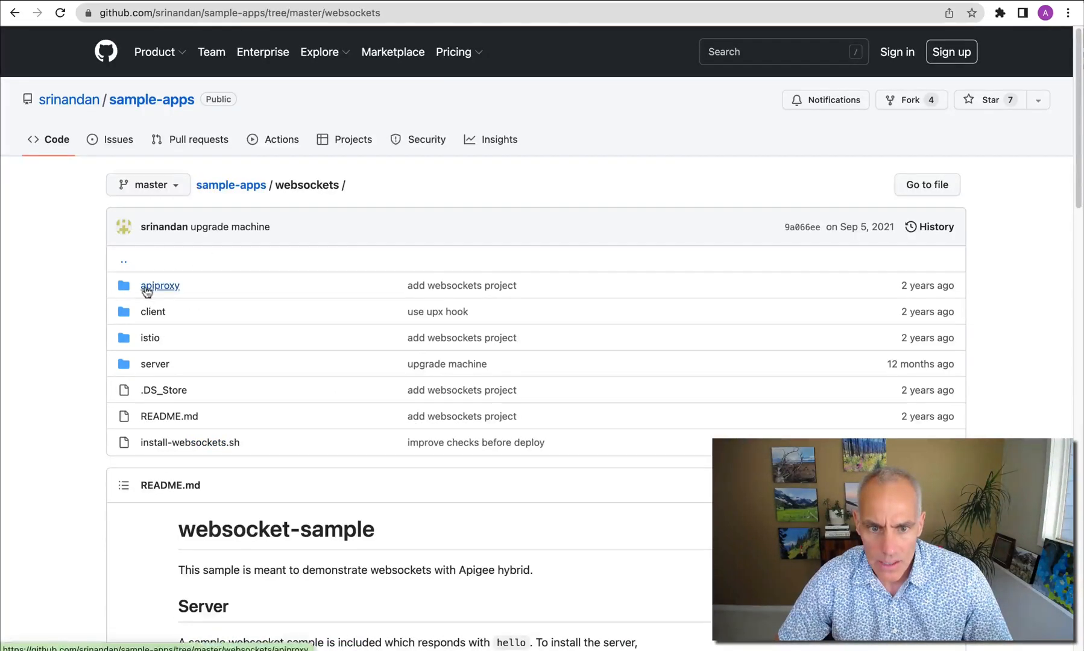
pyautogui.moveTo(153, 312)
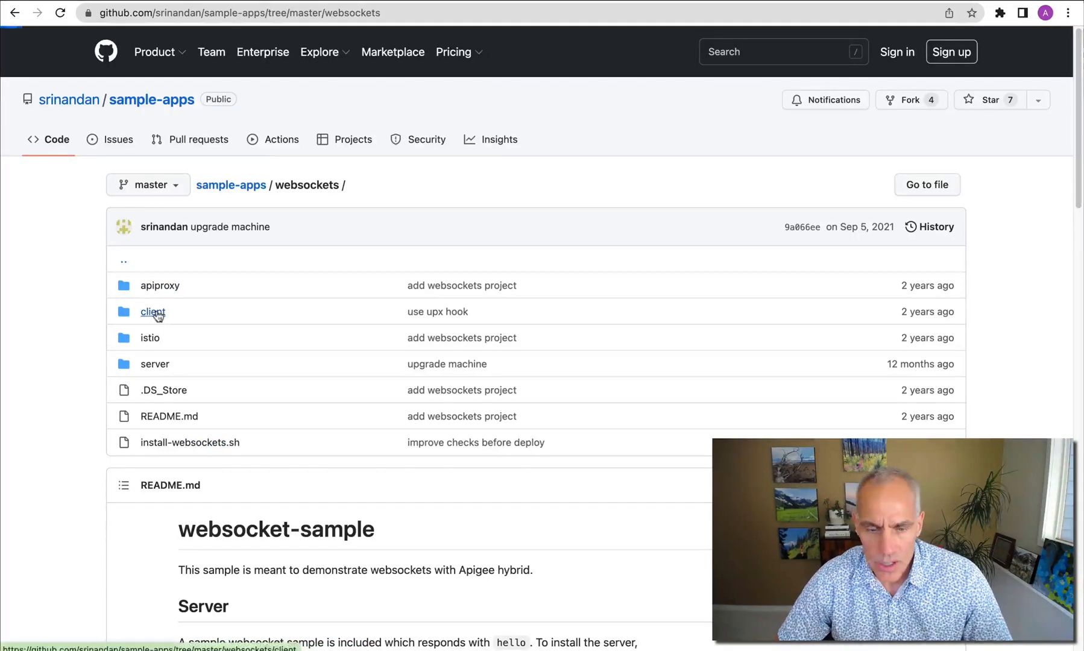
pyautogui.click(152, 312)
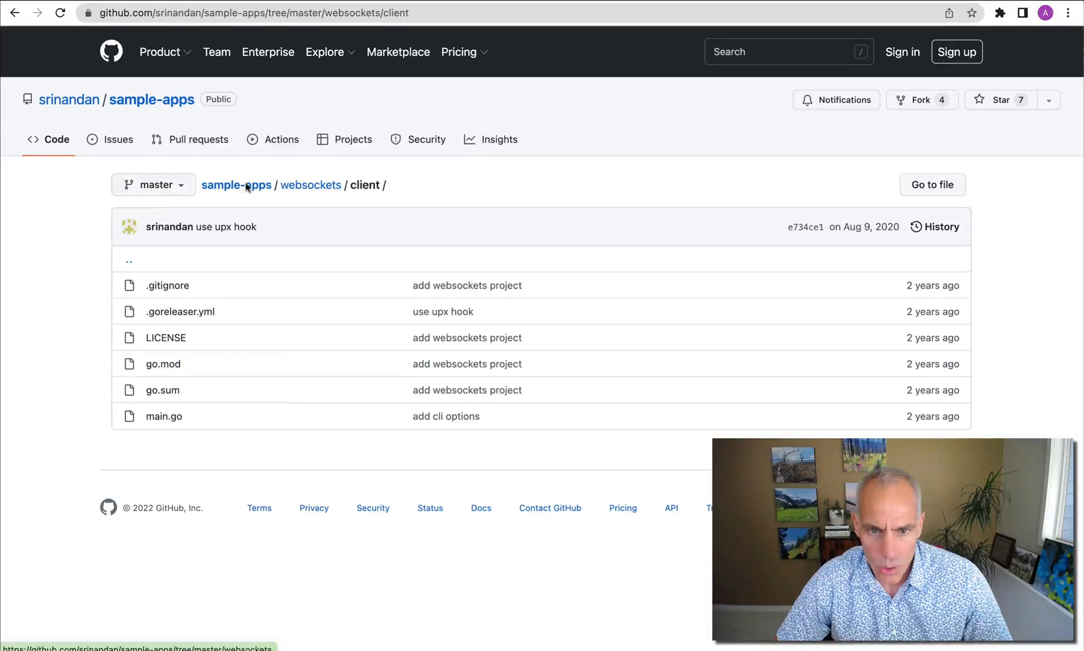
pyautogui.click(310, 185)
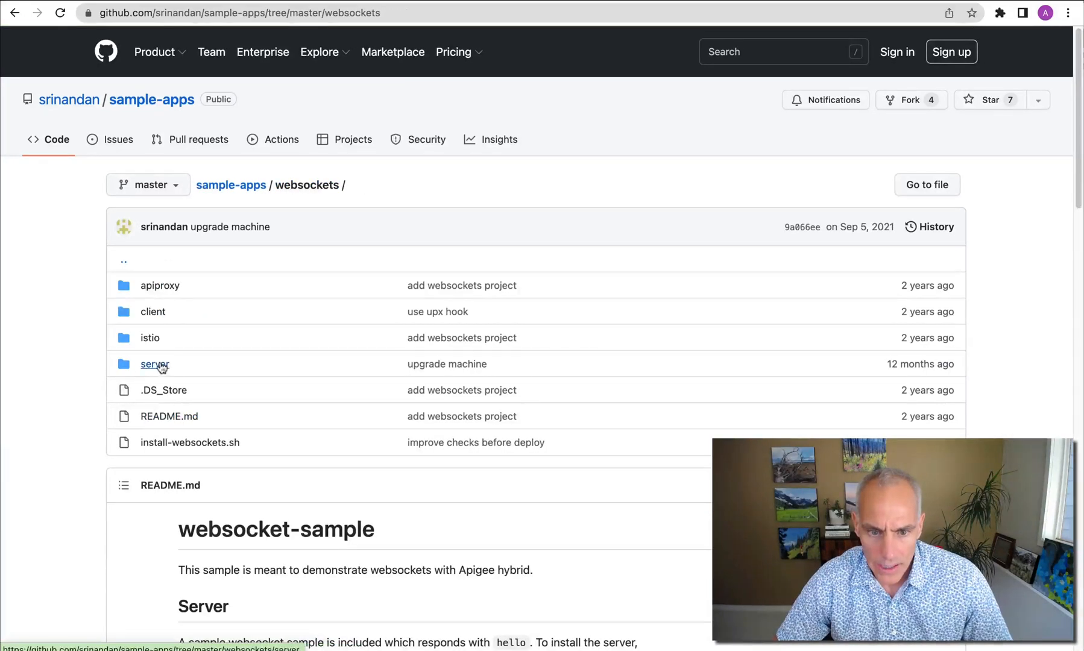
pyautogui.click(154, 364)
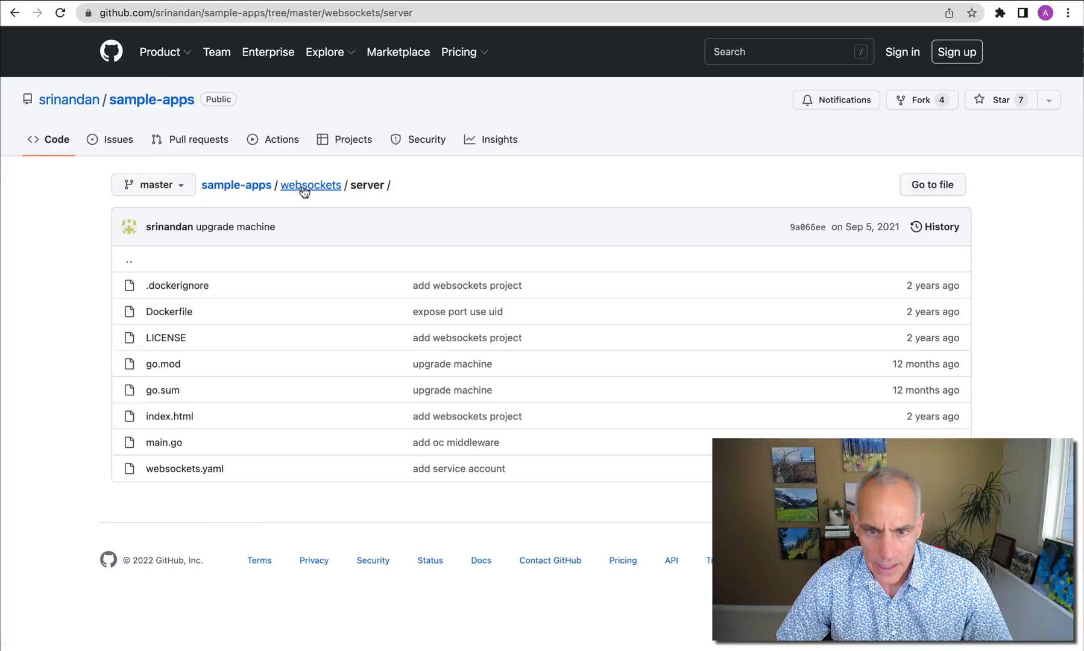
pyautogui.click(310, 184)
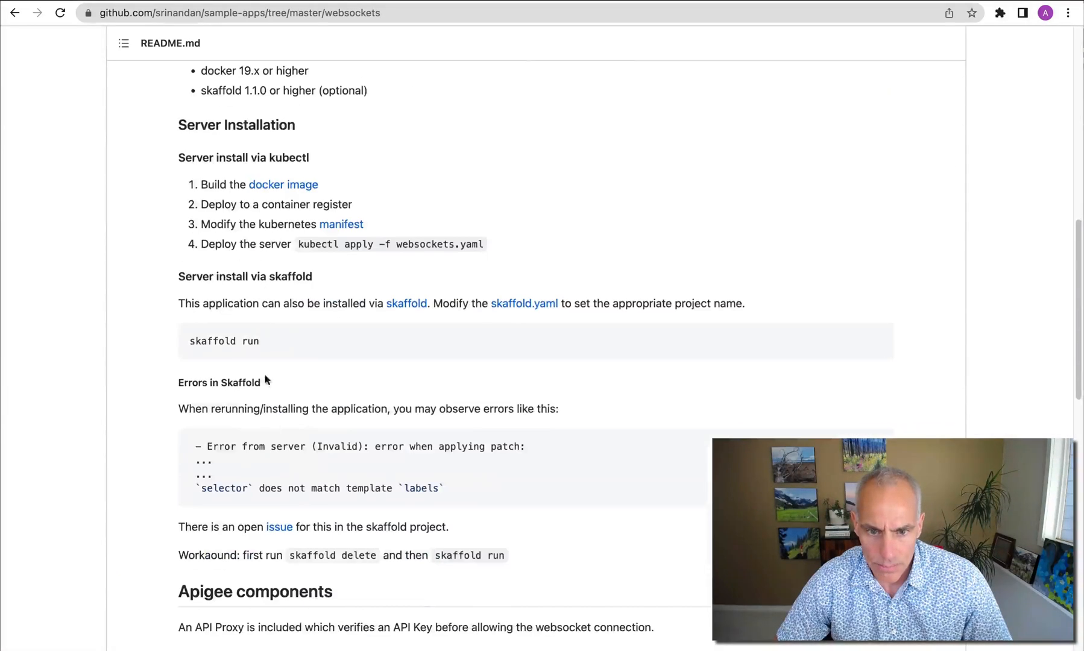
pyautogui.scroll(-3)
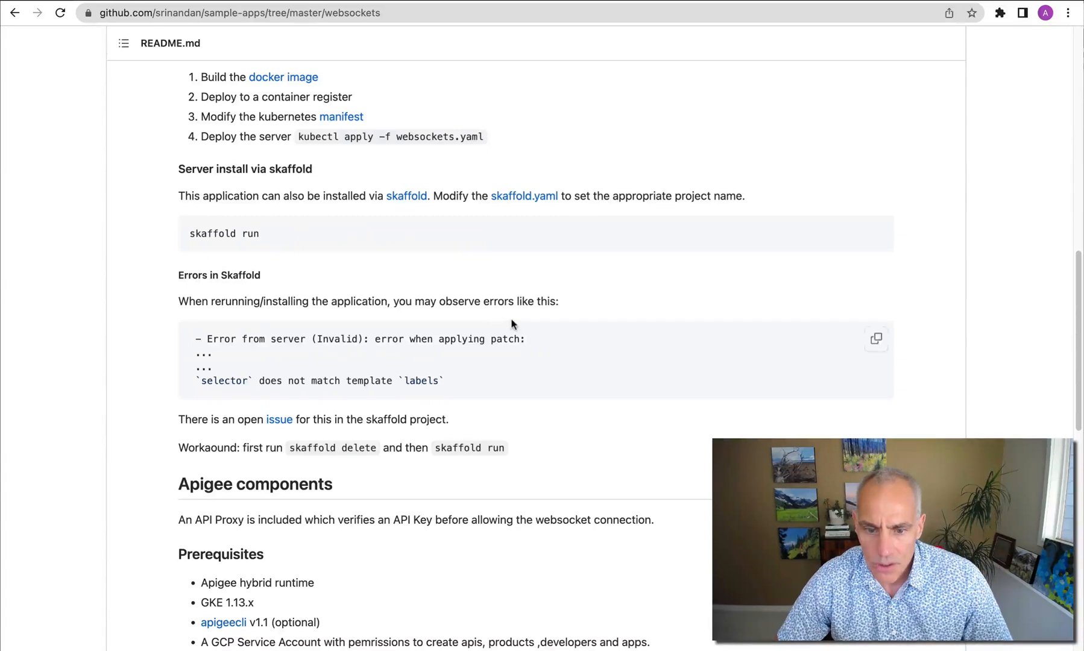
pyautogui.moveTo(342, 203)
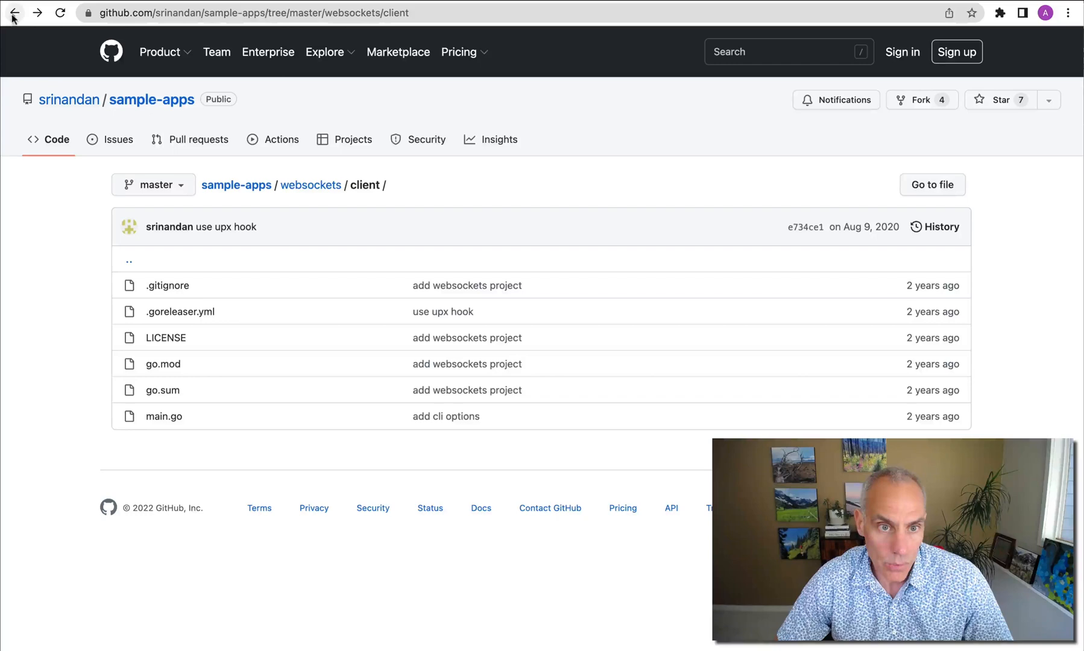
# Review server.js in Emacs, marking the wsServer connection message handler.
pyautogui.click(14, 13)
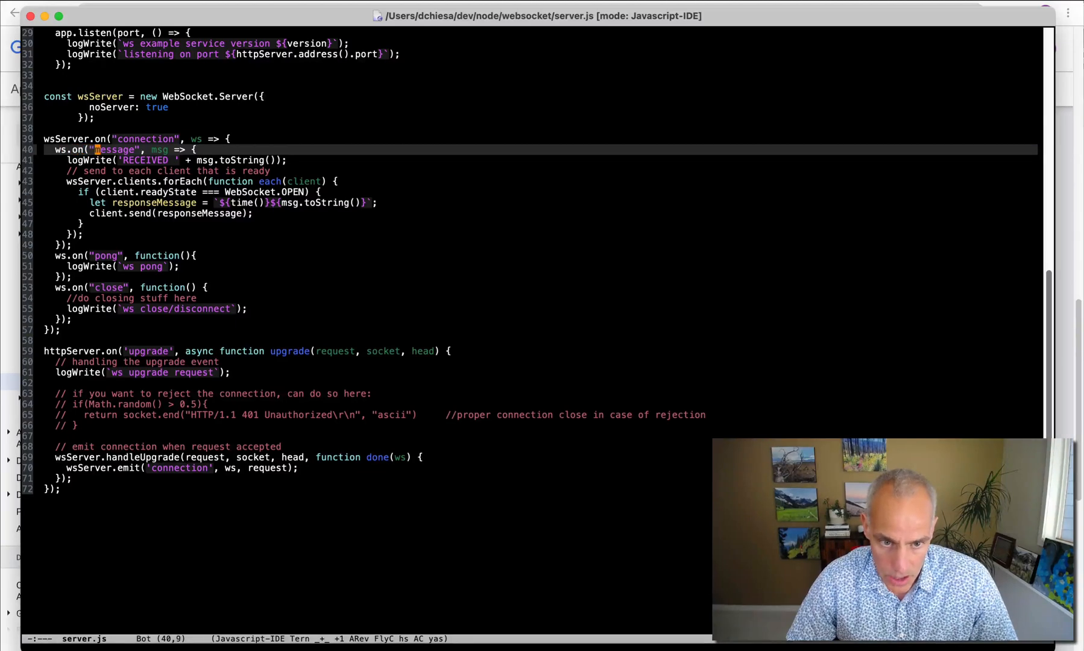
pyautogui.click(110, 287)
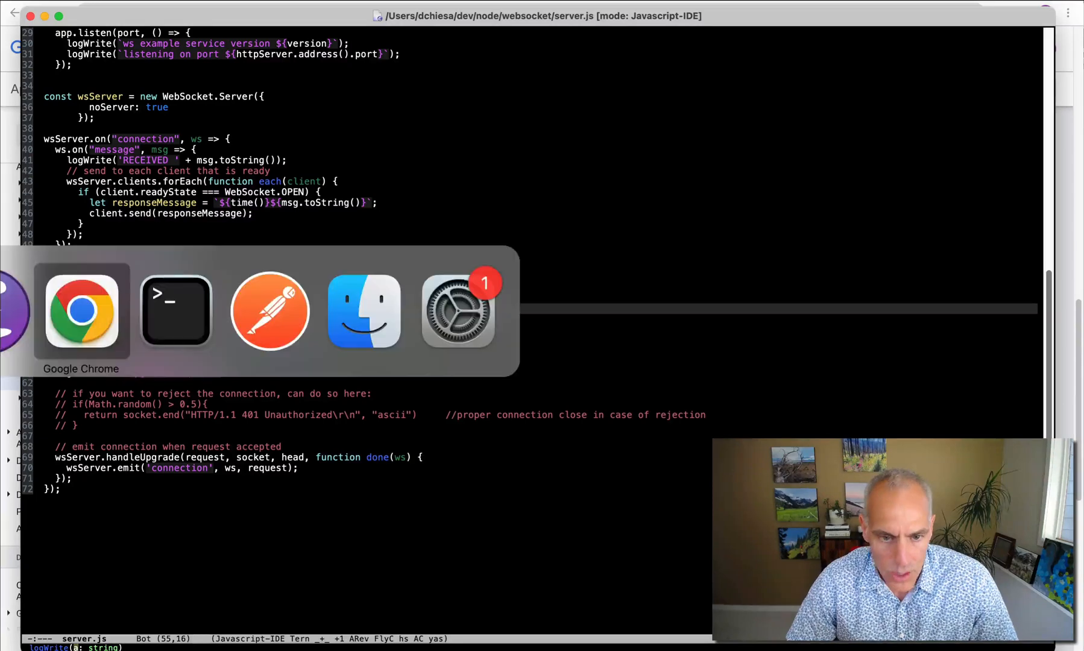
# View the Terminal running node ./server.js, listening on port 5950.
pyautogui.click(175, 310)
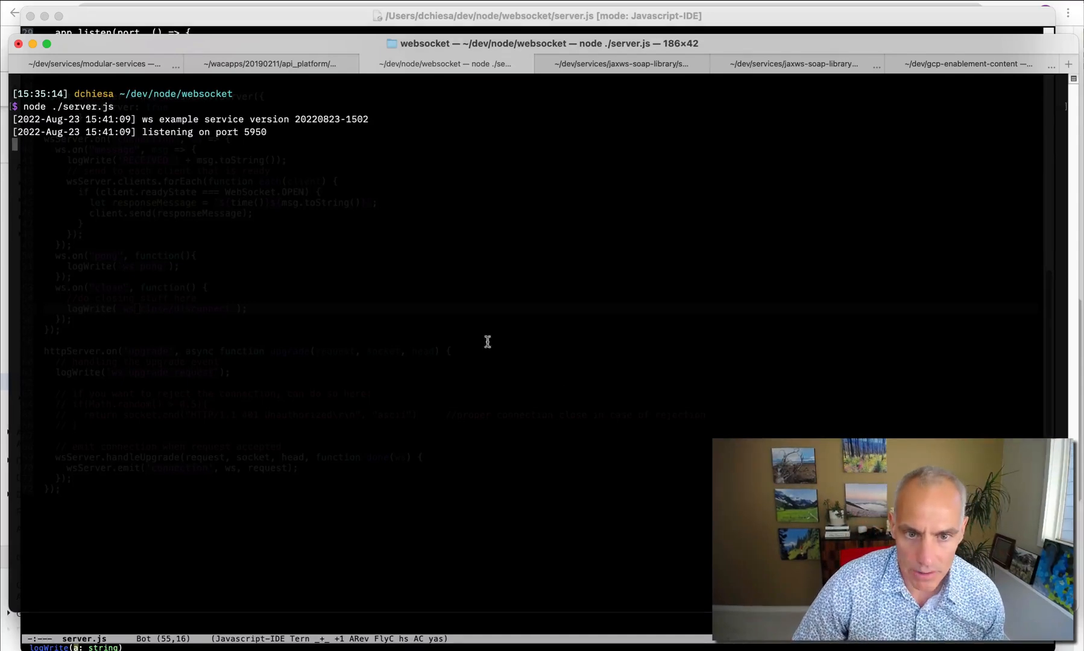
pyautogui.moveTo(259, 141)
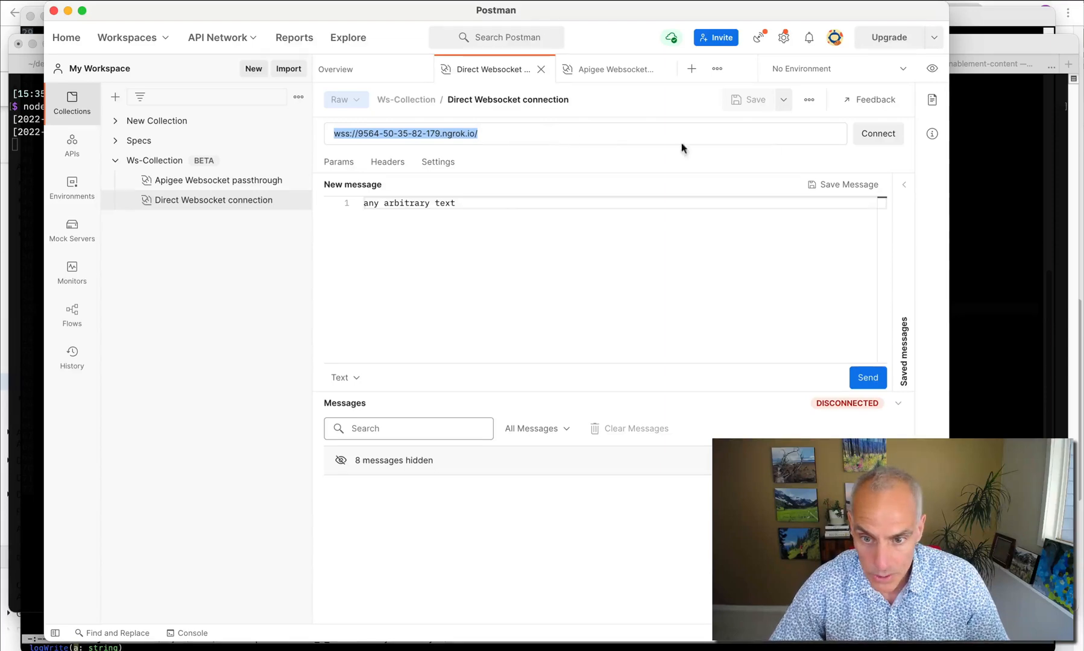
# Connect the Direct Websocket connection request to the ngrok wss URL and confirm the upgrade log.
pyautogui.click(877, 133)
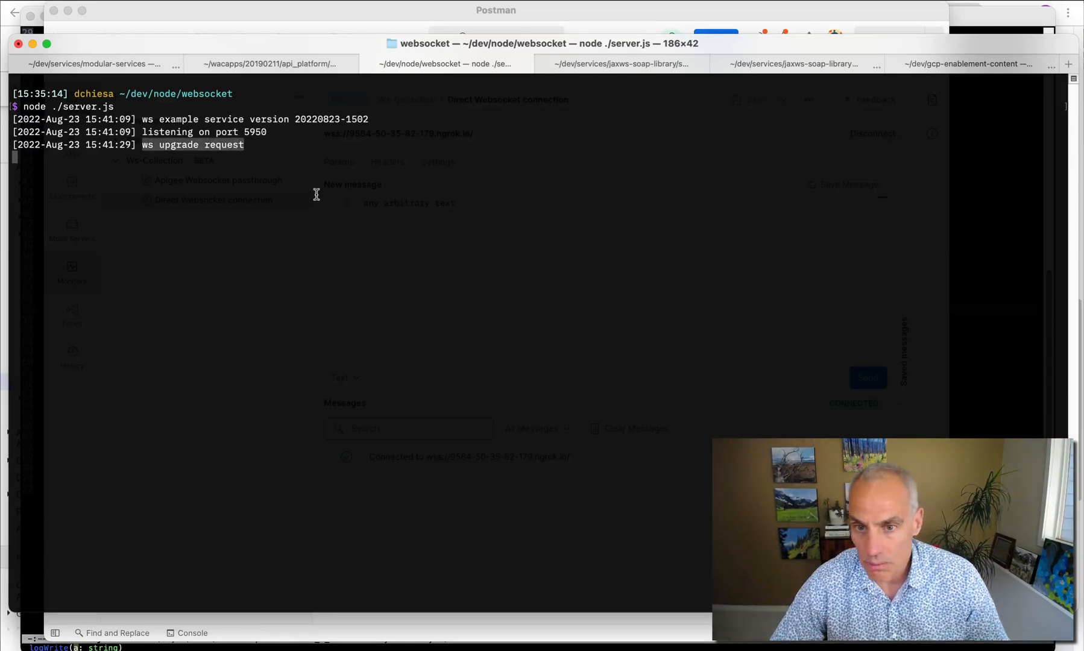
pyautogui.moveTo(448, 194)
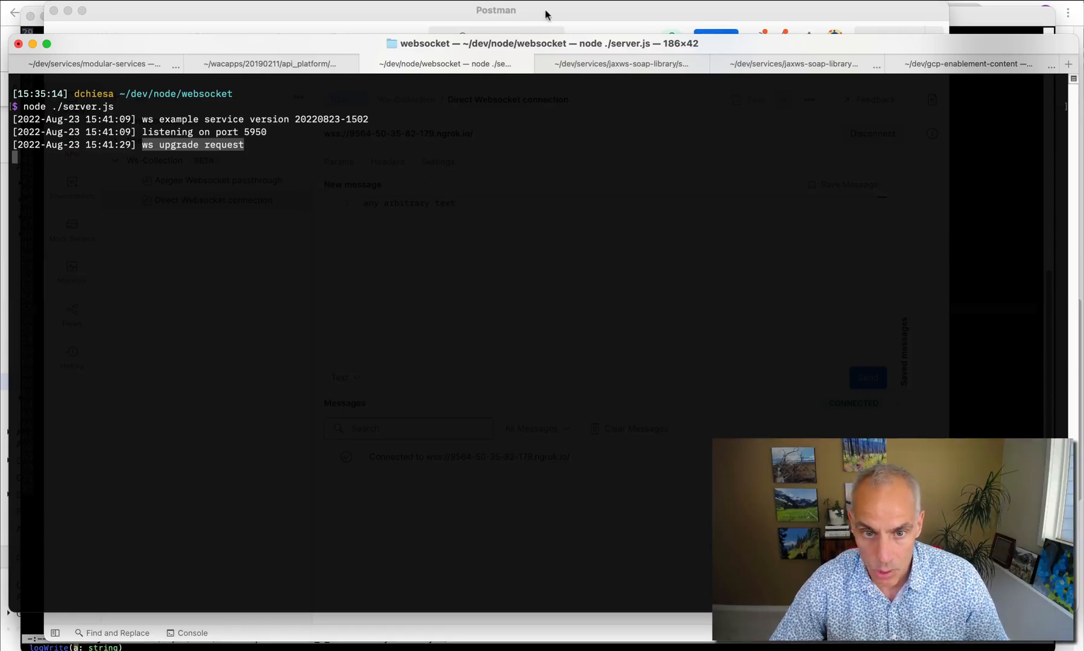
pyautogui.click(495, 9)
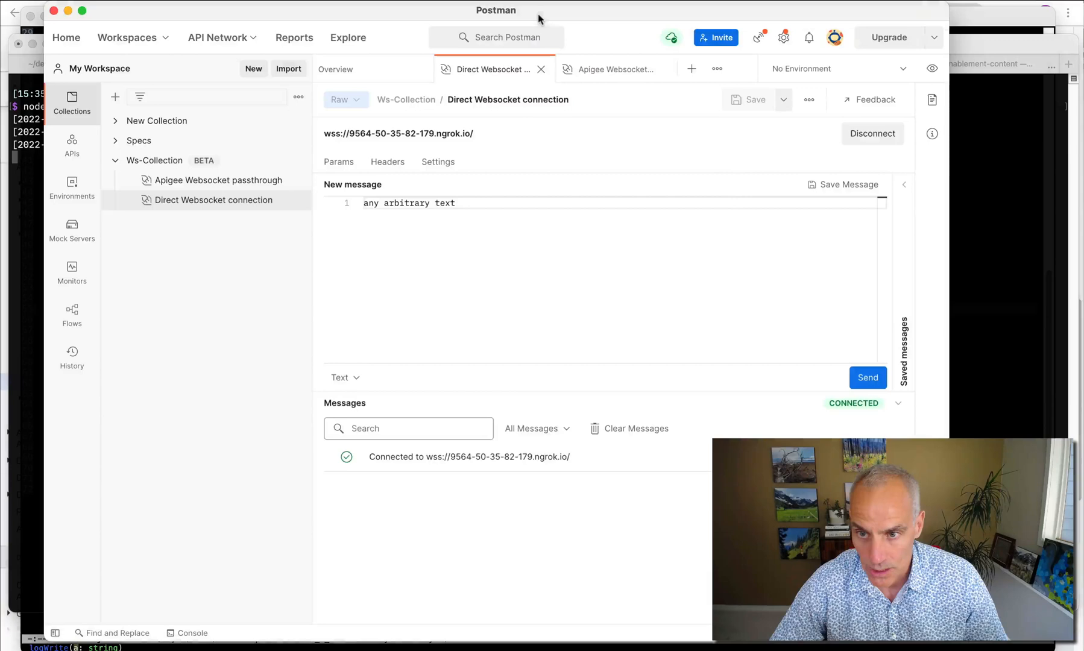
# Send 'any arbitrary text', then 'hello,world', and check both RECEIVED log lines.
pyautogui.click(868, 378)
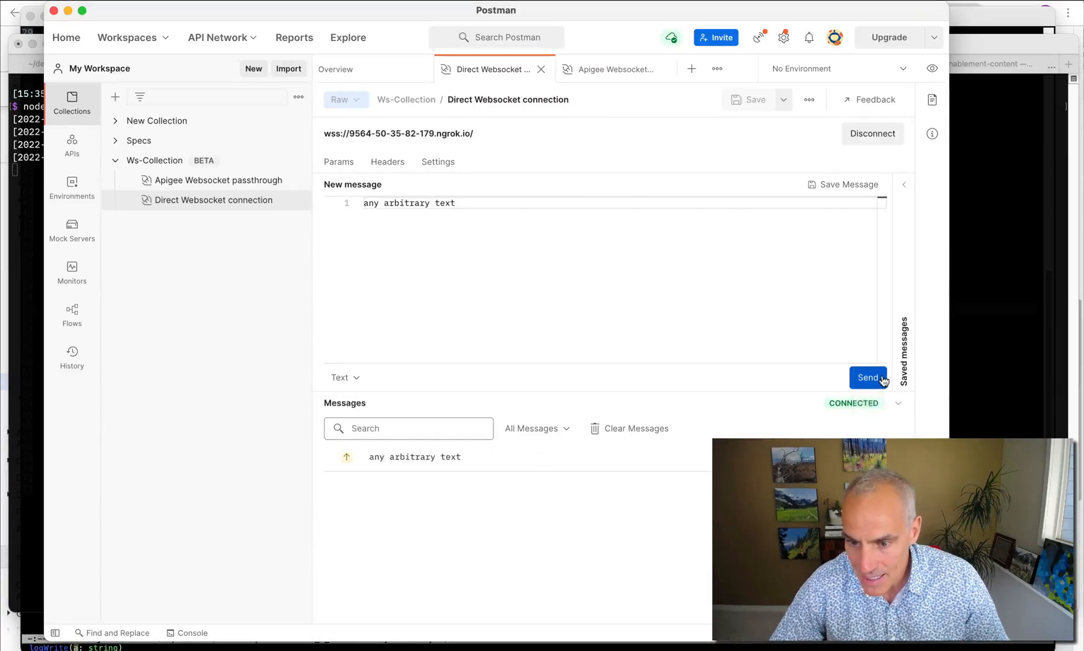
pyautogui.click(868, 377)
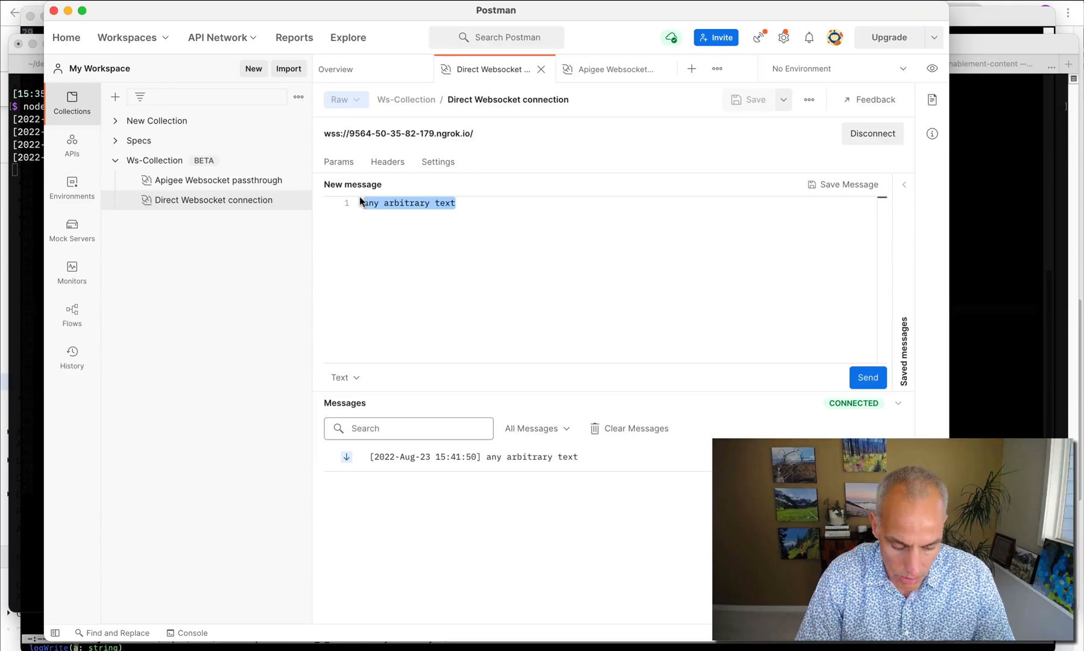
pyautogui.write('hello.,wo')
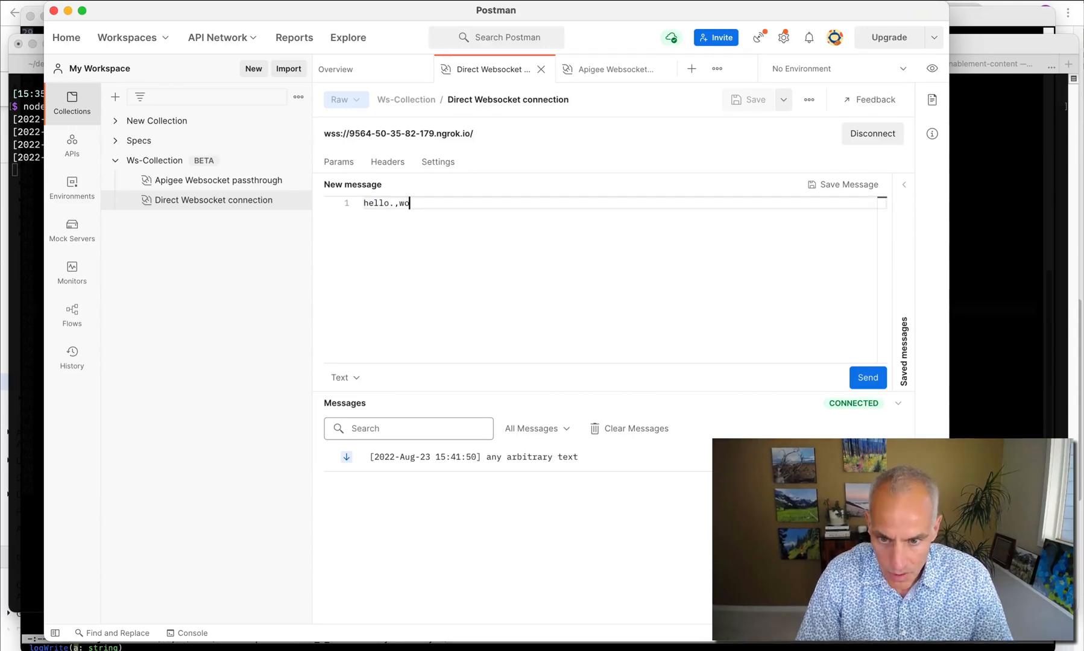
pyautogui.press('Backspace')
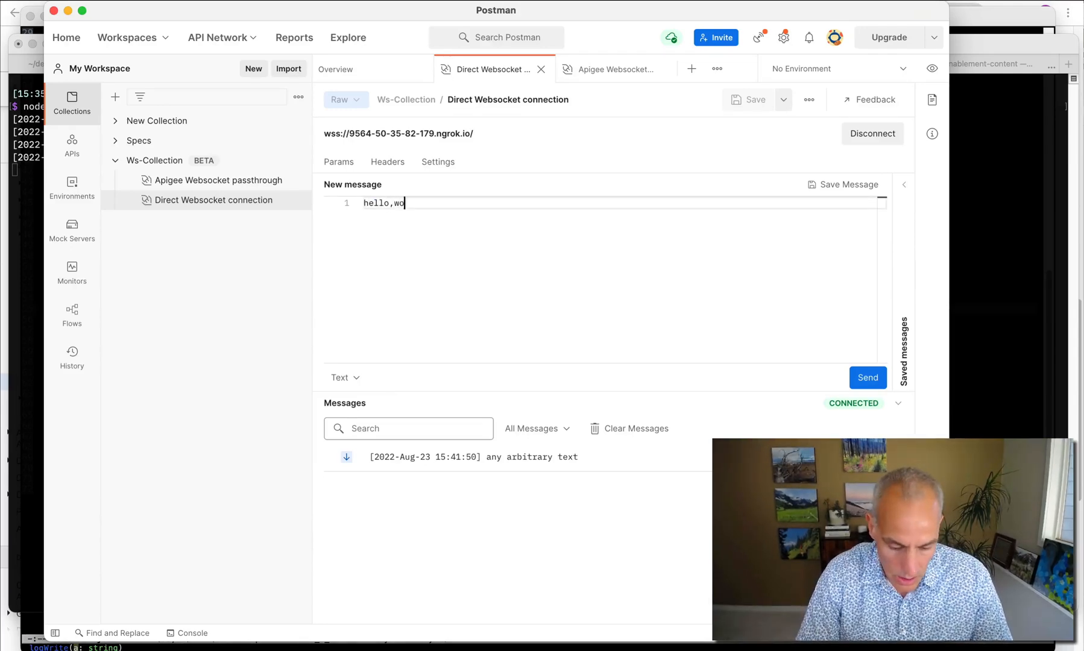
pyautogui.write('rld')
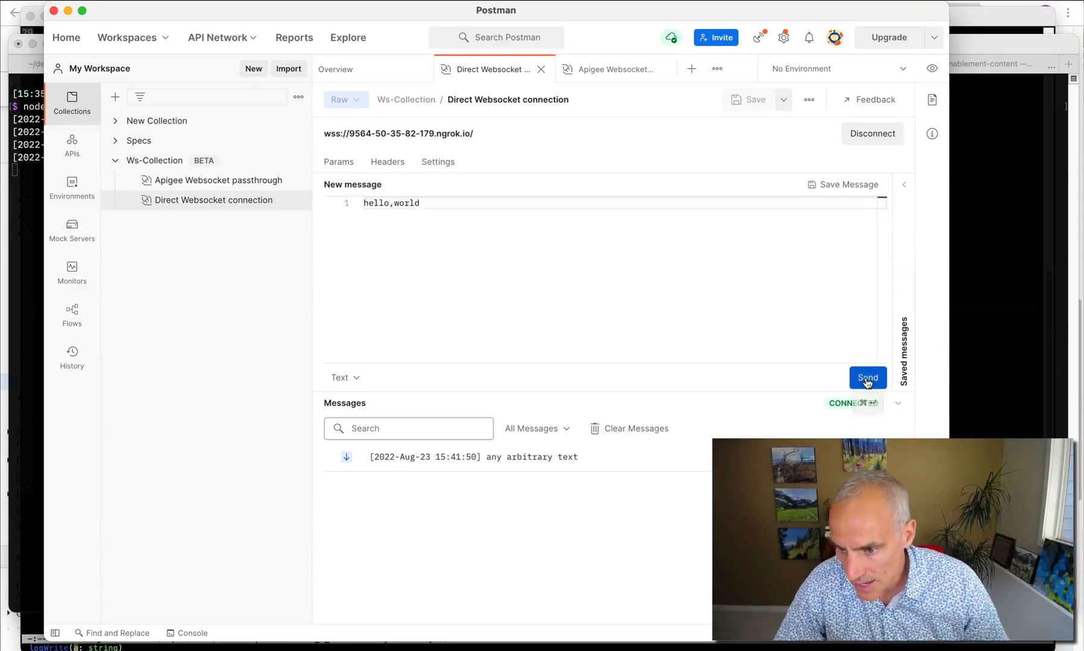
pyautogui.click(867, 377)
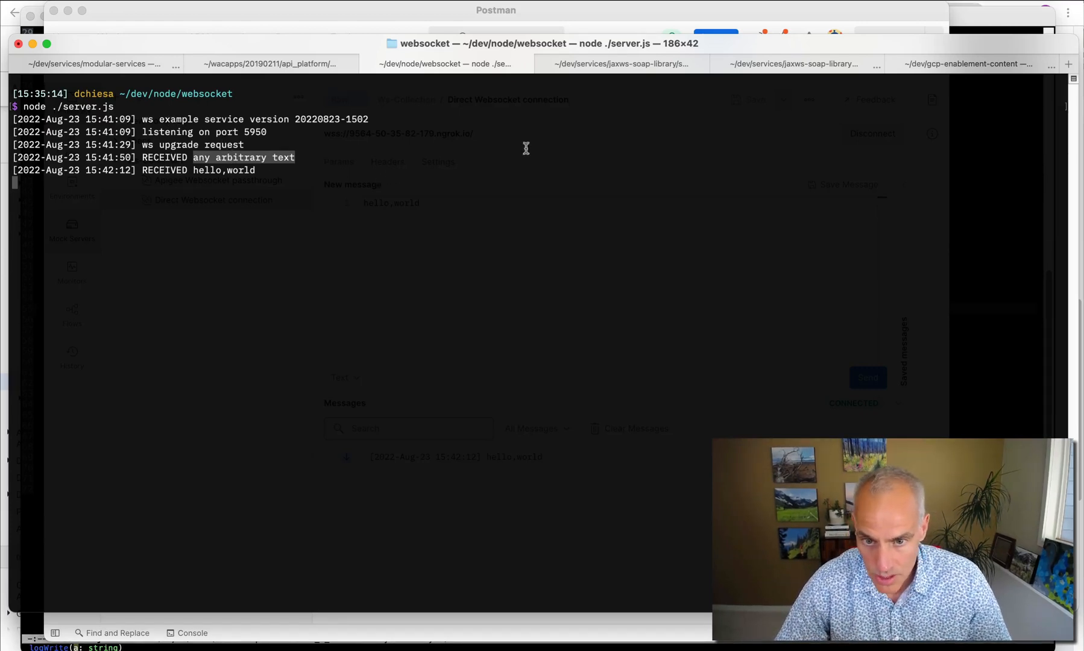
pyautogui.click(496, 9)
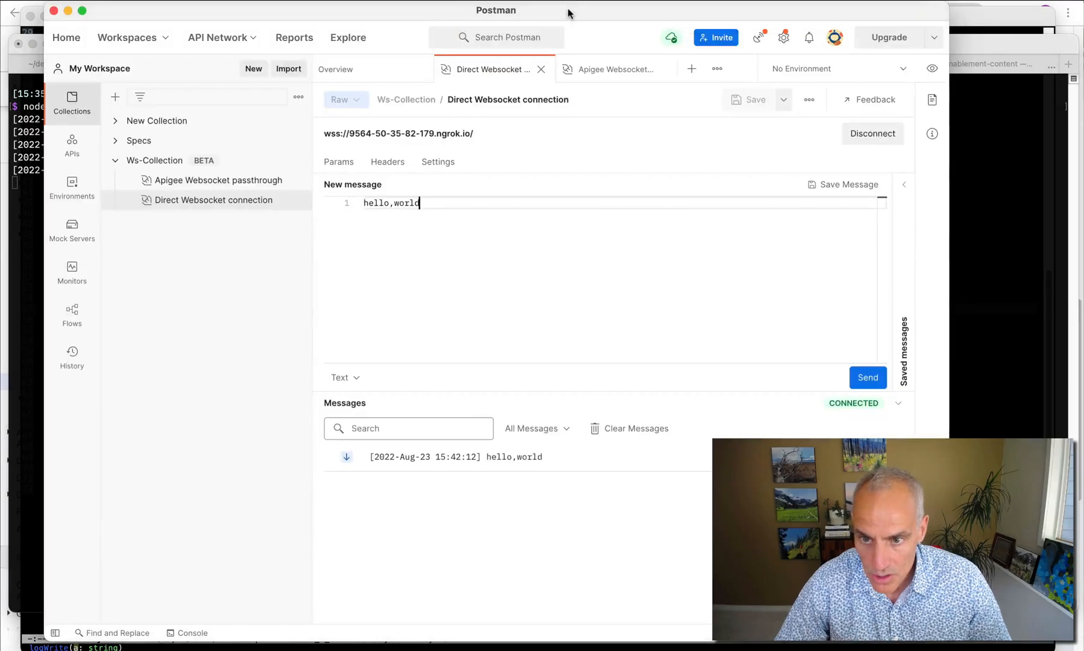
pyautogui.moveTo(517, 184)
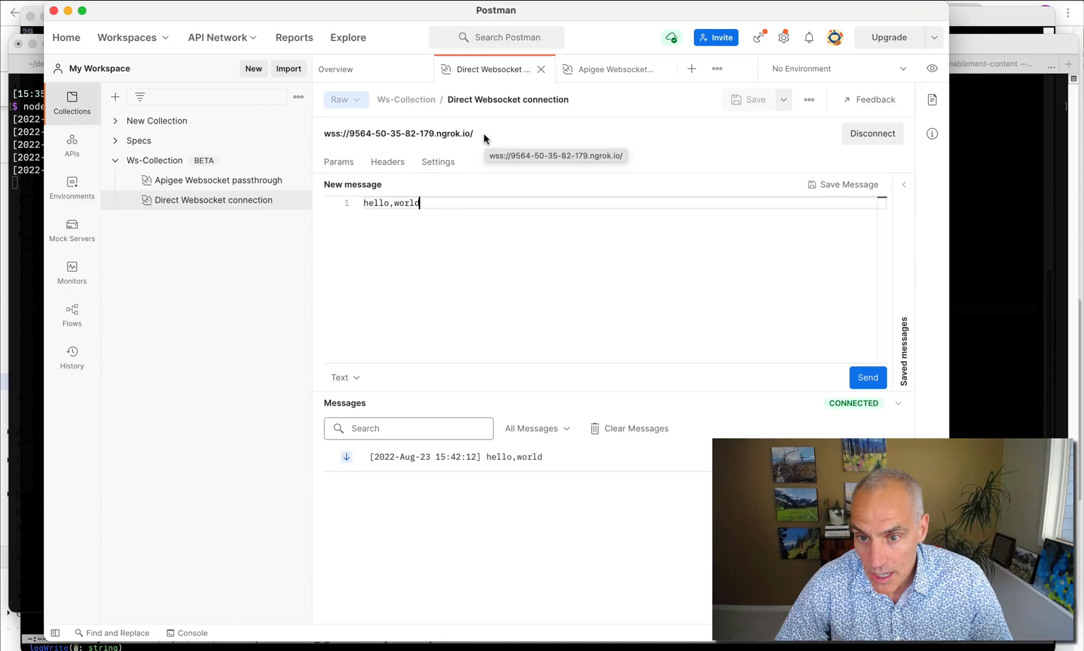
pyautogui.moveTo(846, 138)
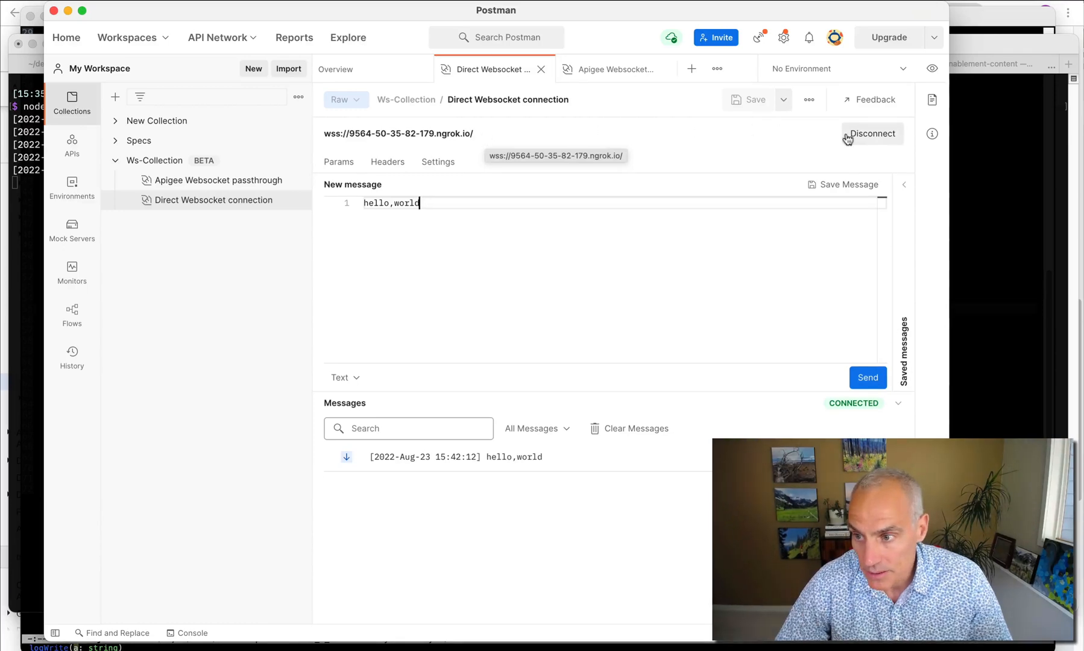
# Disconnect the direct connection and confirm the ws close/disconnect log.
pyautogui.click(870, 133)
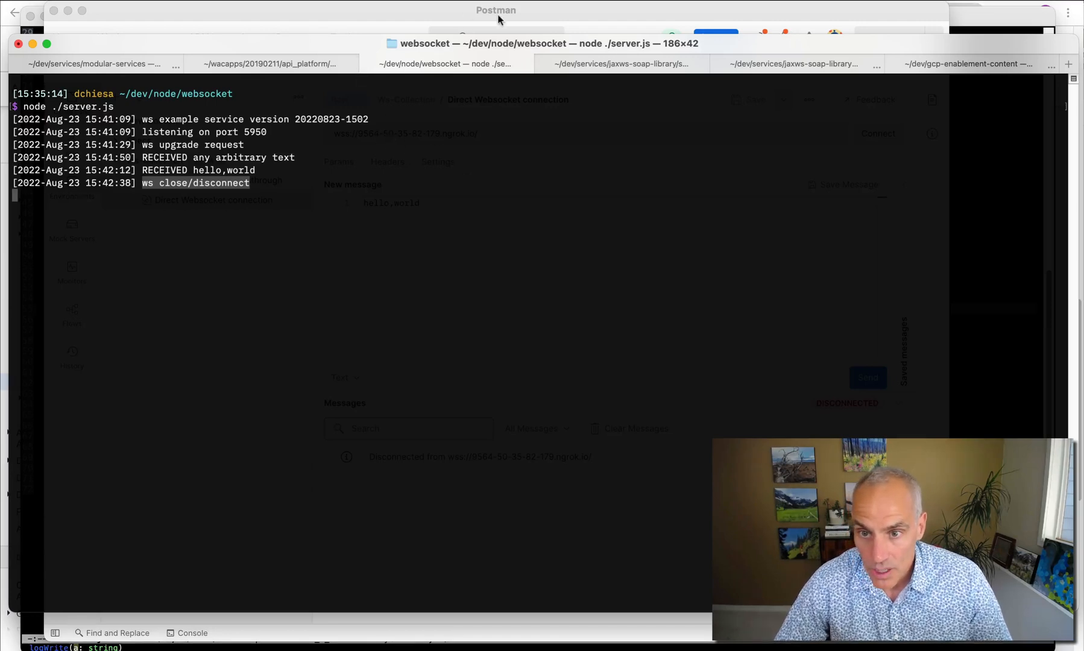
pyautogui.click(496, 10)
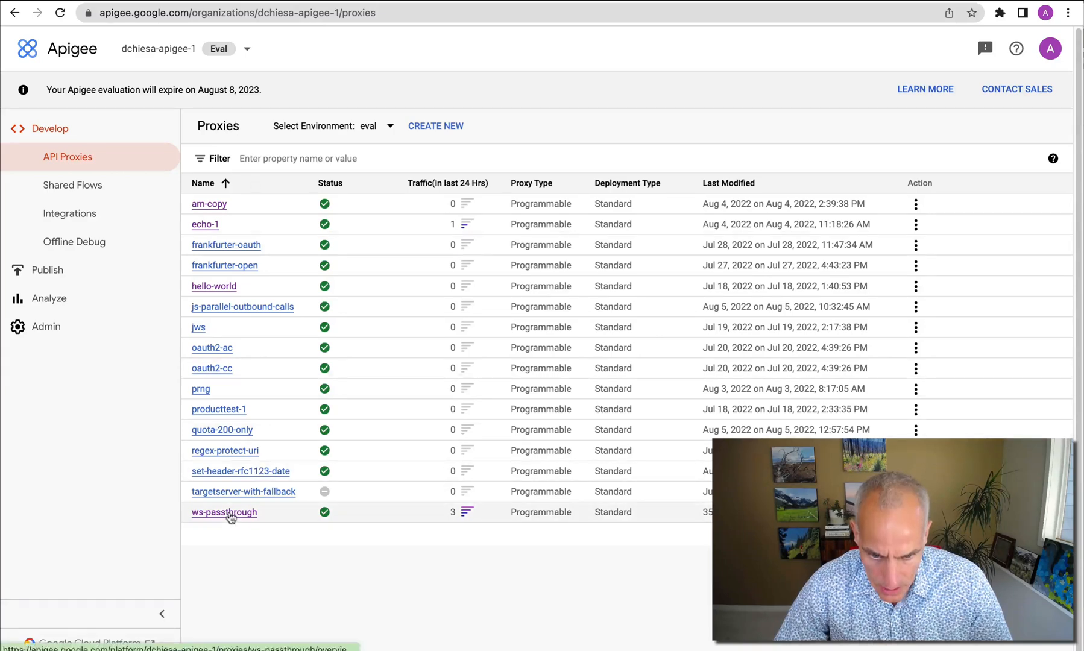
# Open ws-passthrough and expand its default endpoint showing basepath /ws-passthrough and the ngrok target.
pyautogui.click(224, 512)
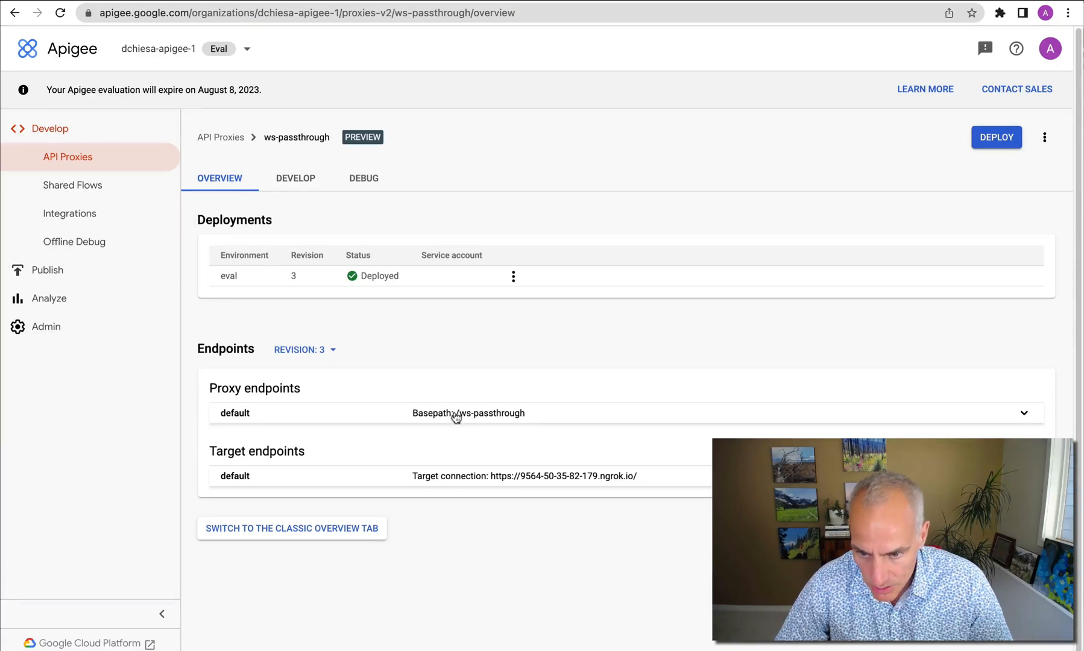
pyautogui.click(468, 412)
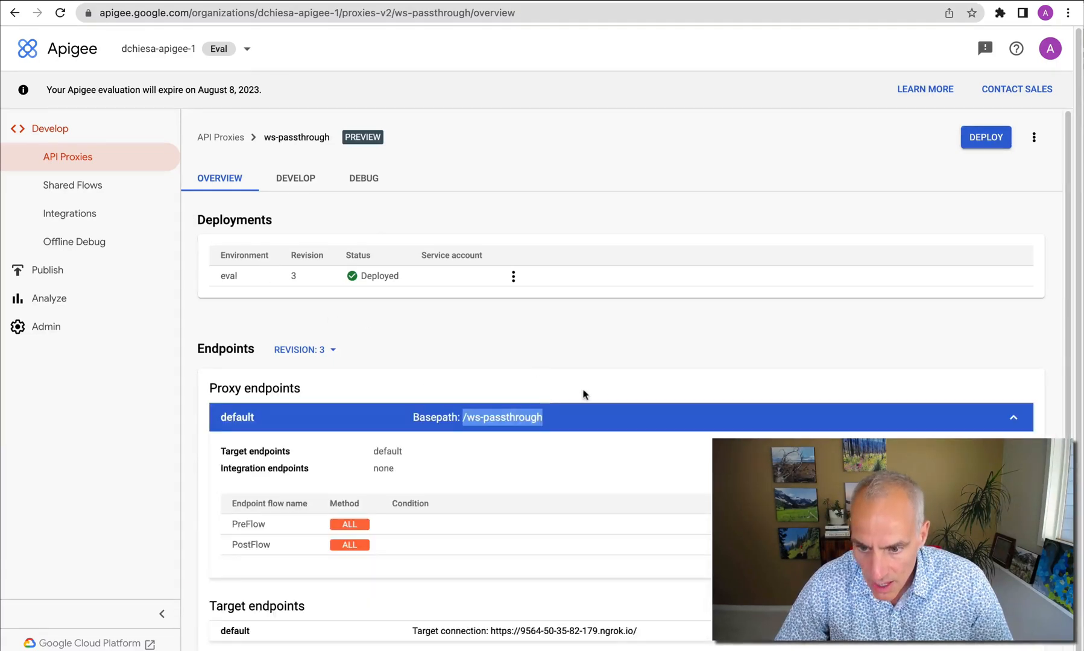
pyautogui.scroll(-3)
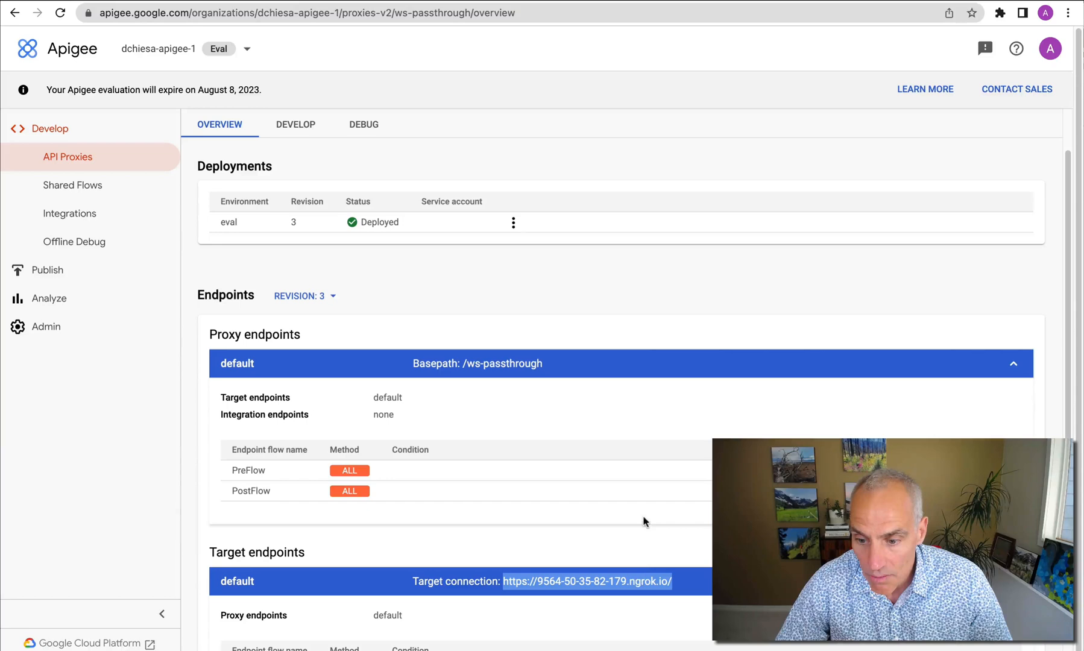
pyautogui.scroll(-3)
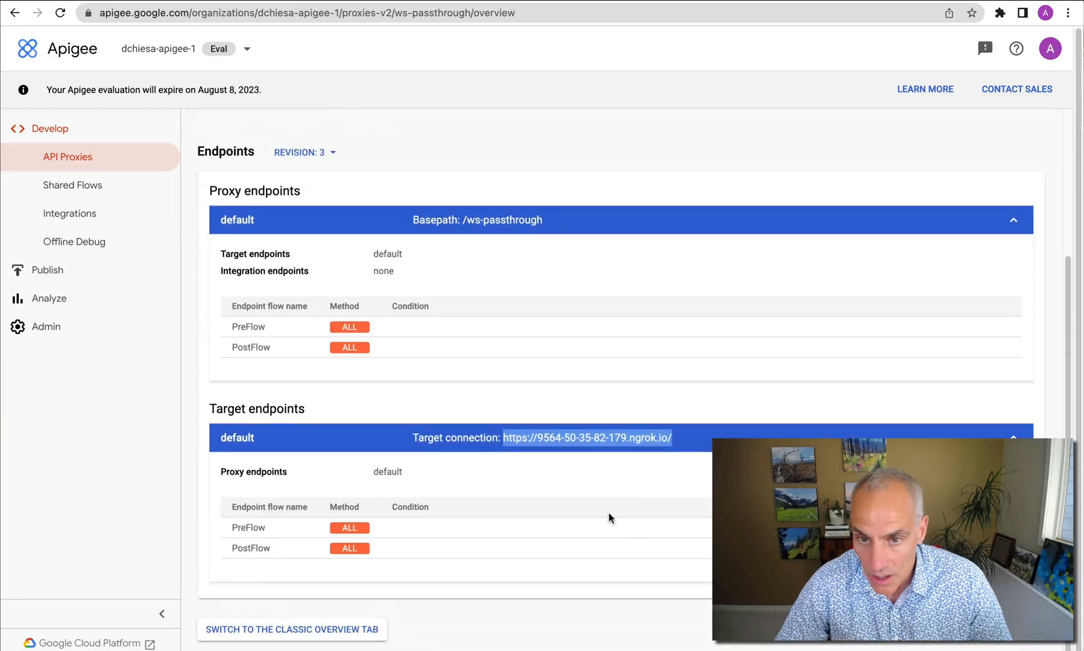
pyautogui.moveTo(552, 510)
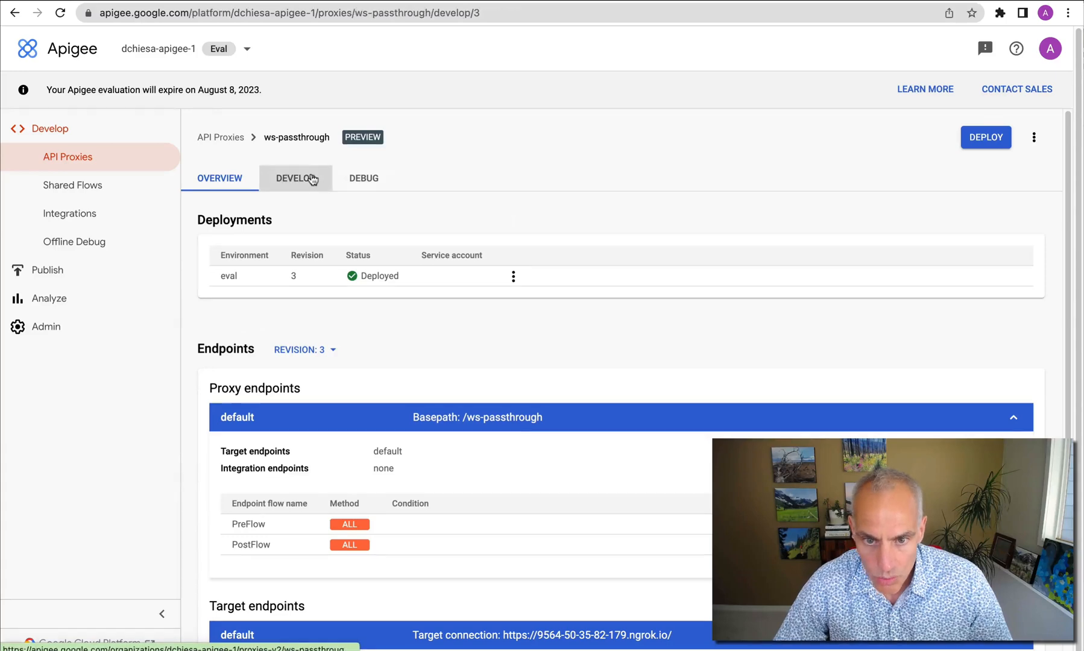
# Inspect the target endpoint's https ngrok URL in Develop, then open the revision 3 Debug view.
pyautogui.click(296, 178)
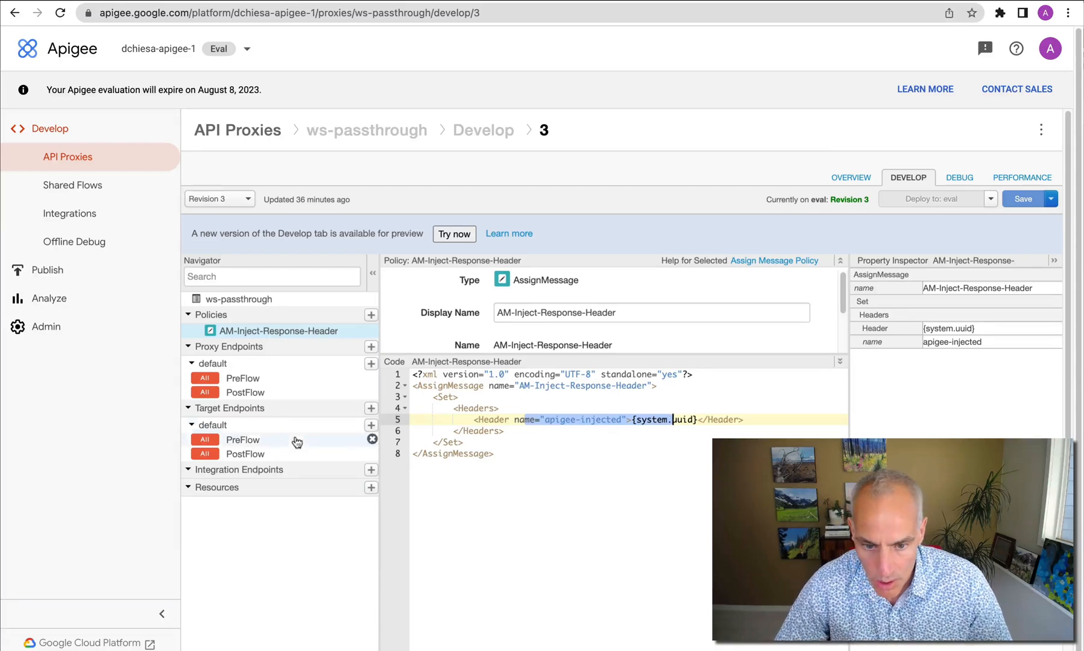
pyautogui.click(217, 424)
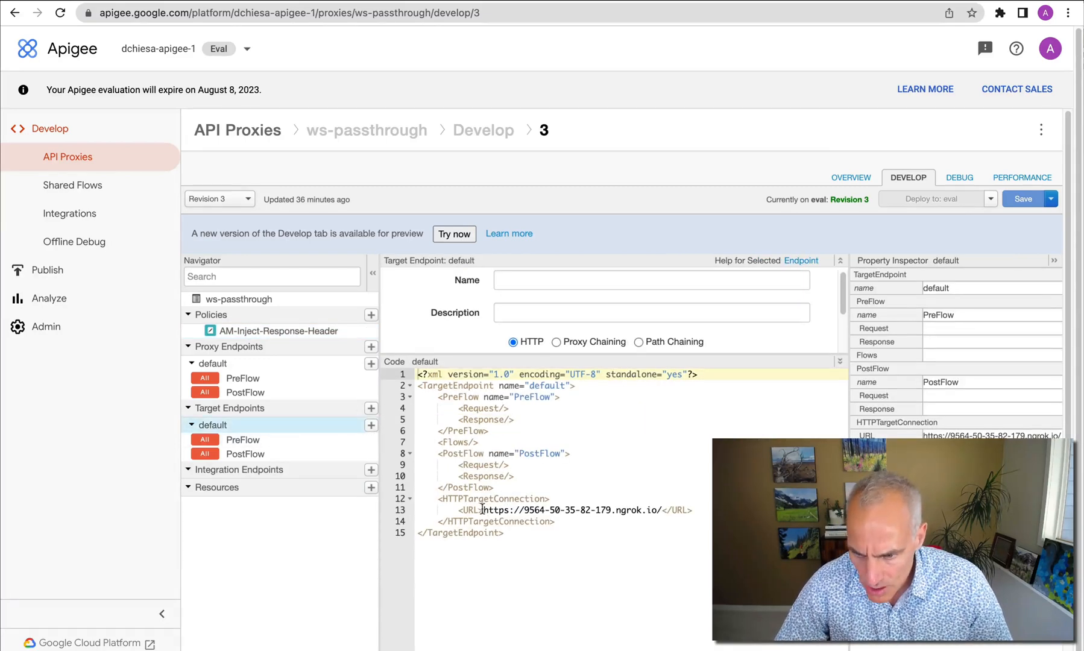
pyautogui.doubleClick(571, 510)
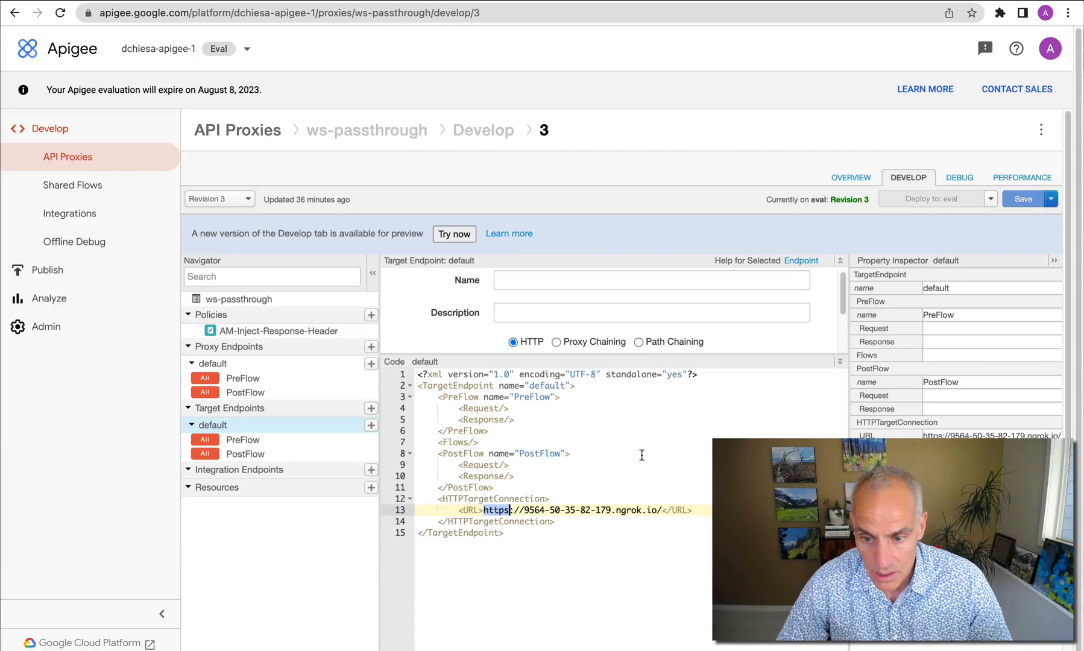
pyautogui.scroll(-3)
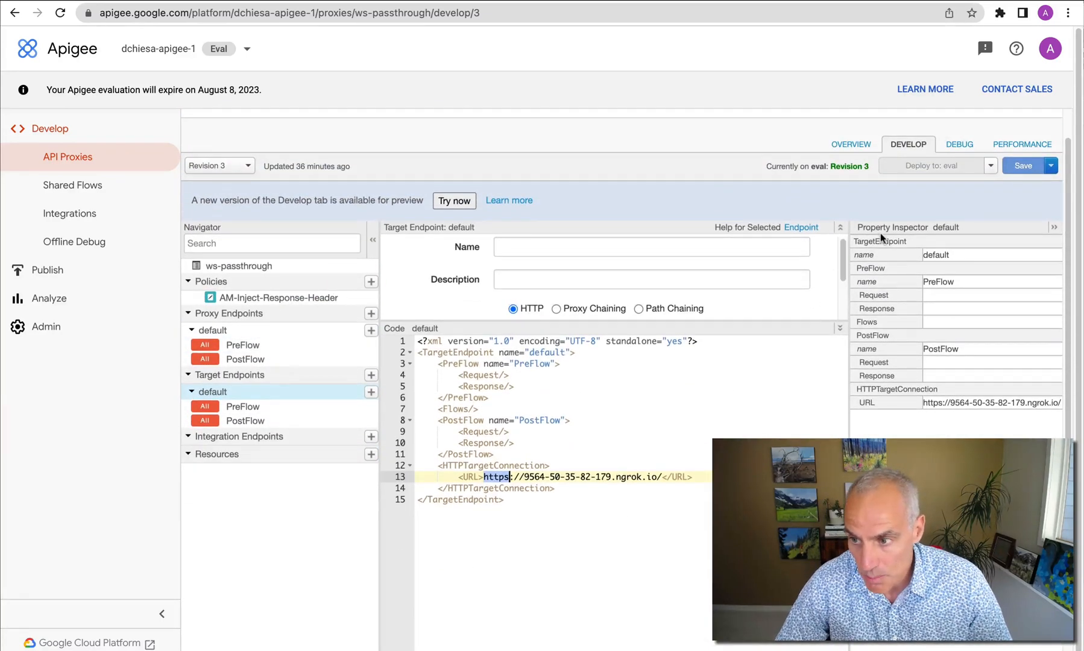
pyautogui.click(958, 143)
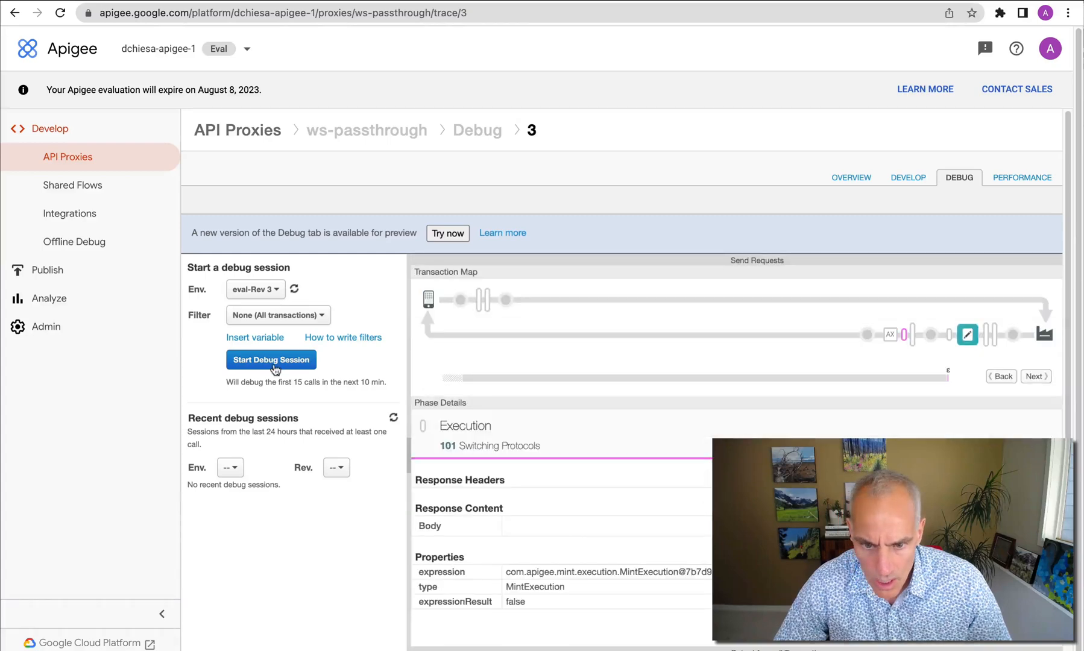
# Start a debug session on the ws-passthrough proxy.
pyautogui.click(270, 359)
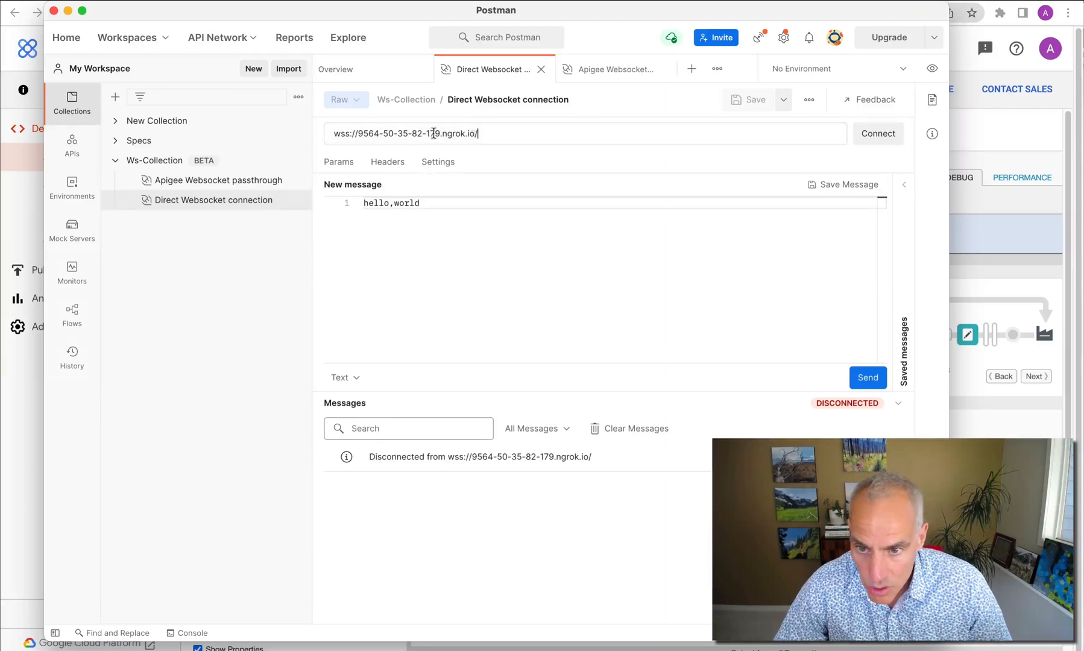
# Connect the Apigee Websocket passthrough request to wss://apigee.dchiesa.demo.altostrat.com/ws-passthrough.
pyautogui.click(613, 69)
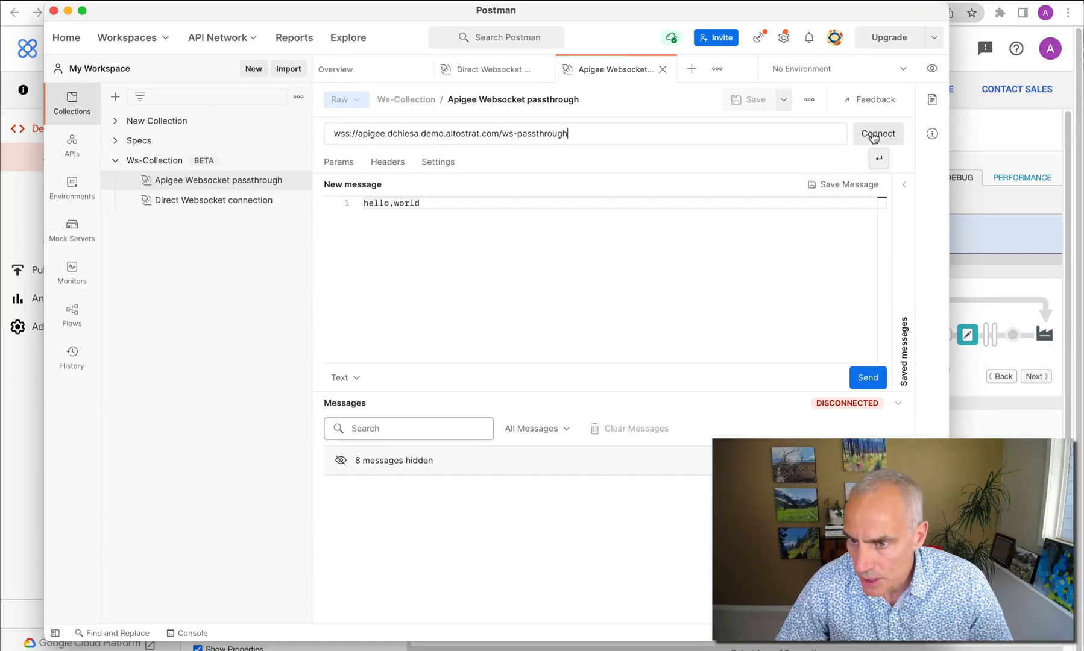
pyautogui.click(878, 133)
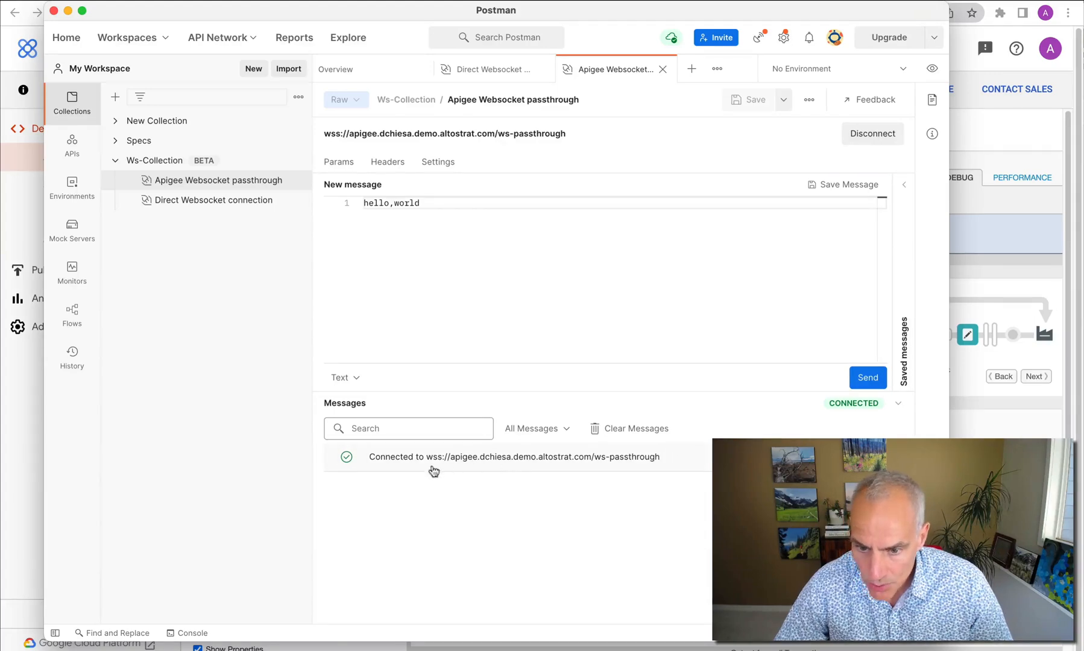
pyautogui.moveTo(421, 464)
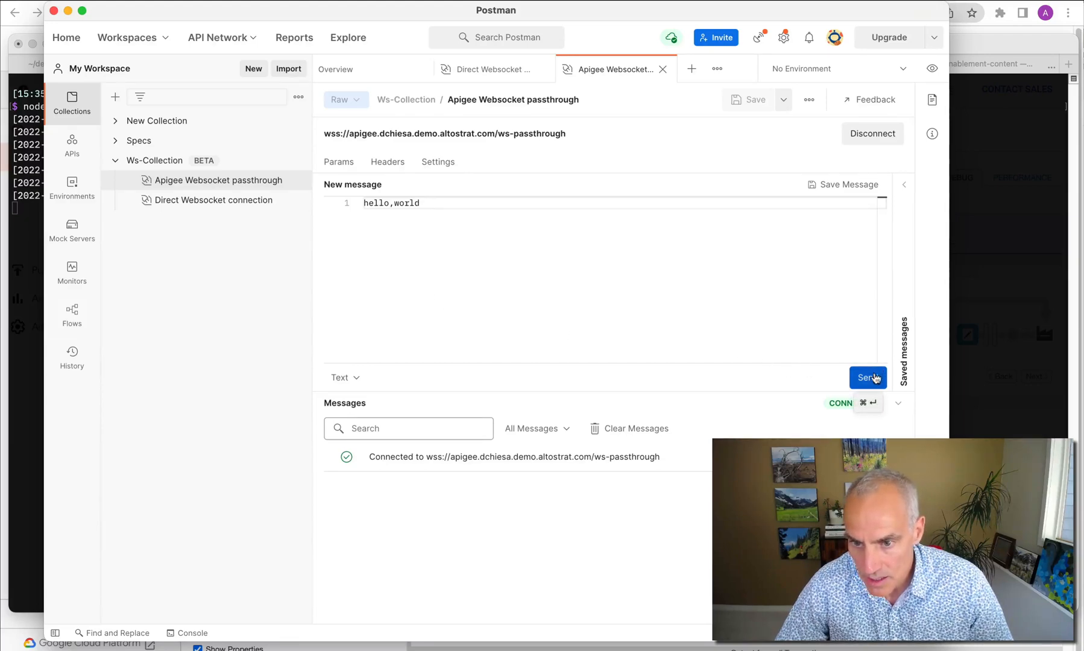
# Send 'hello,world', then type and send 'ws through Apigee' via the Apigee proxy.
pyautogui.click(867, 378)
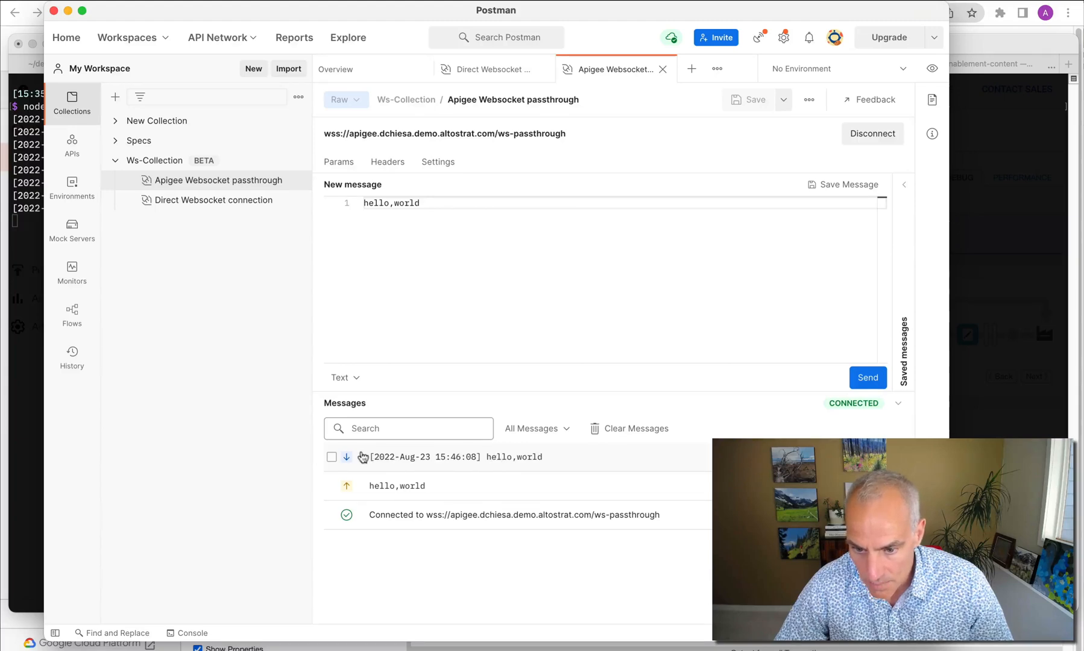
pyautogui.moveTo(505, 399)
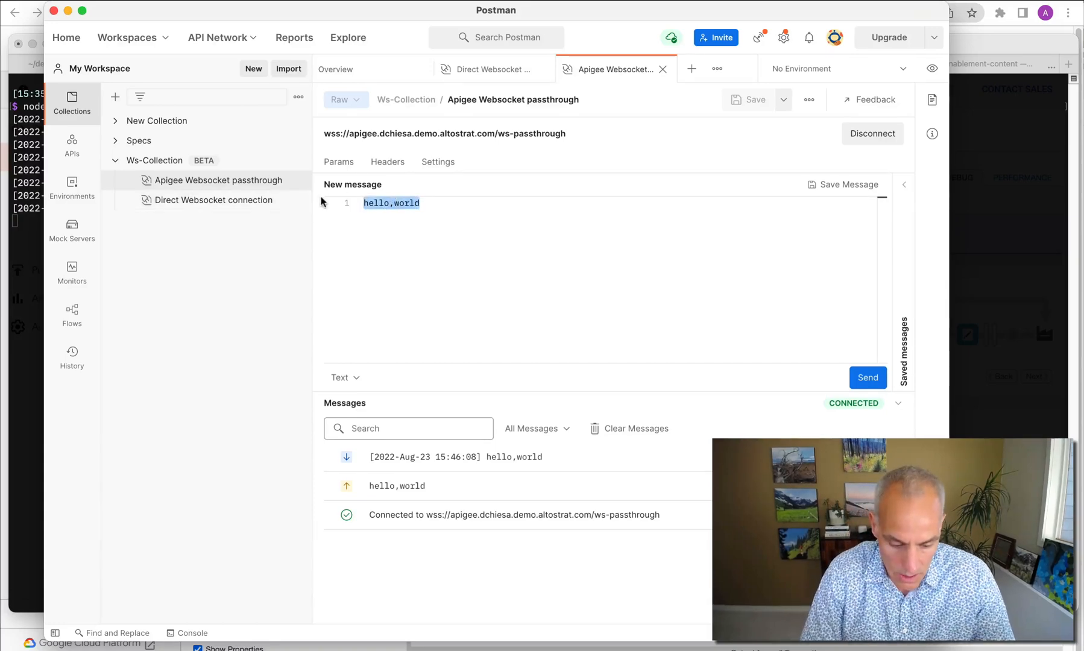
pyautogui.write('ws through')
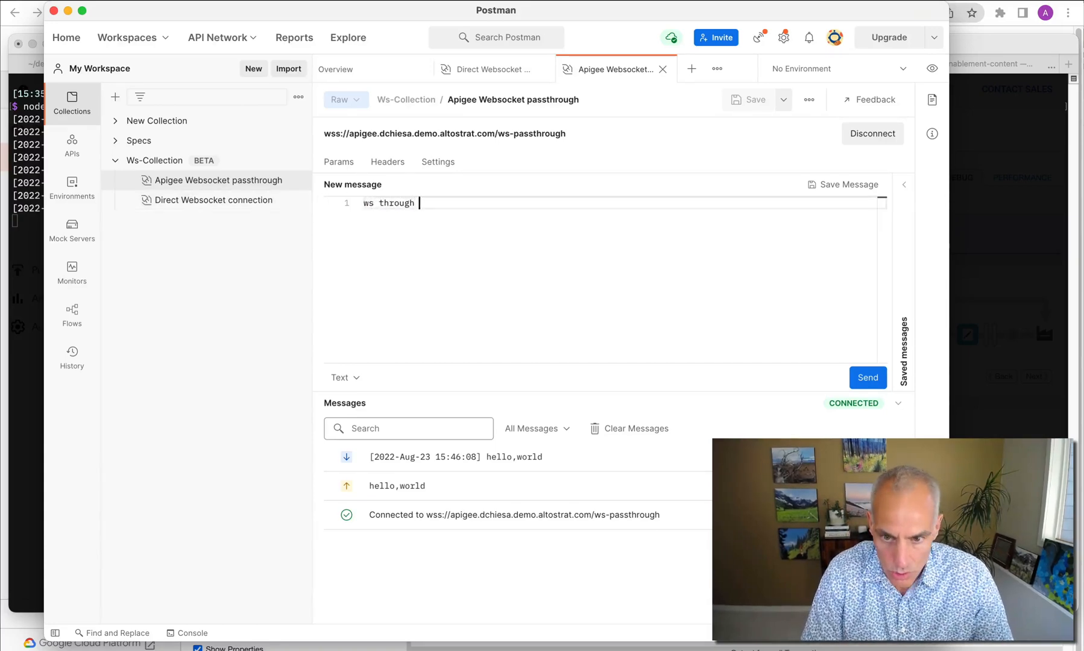
pyautogui.write('Apigee')
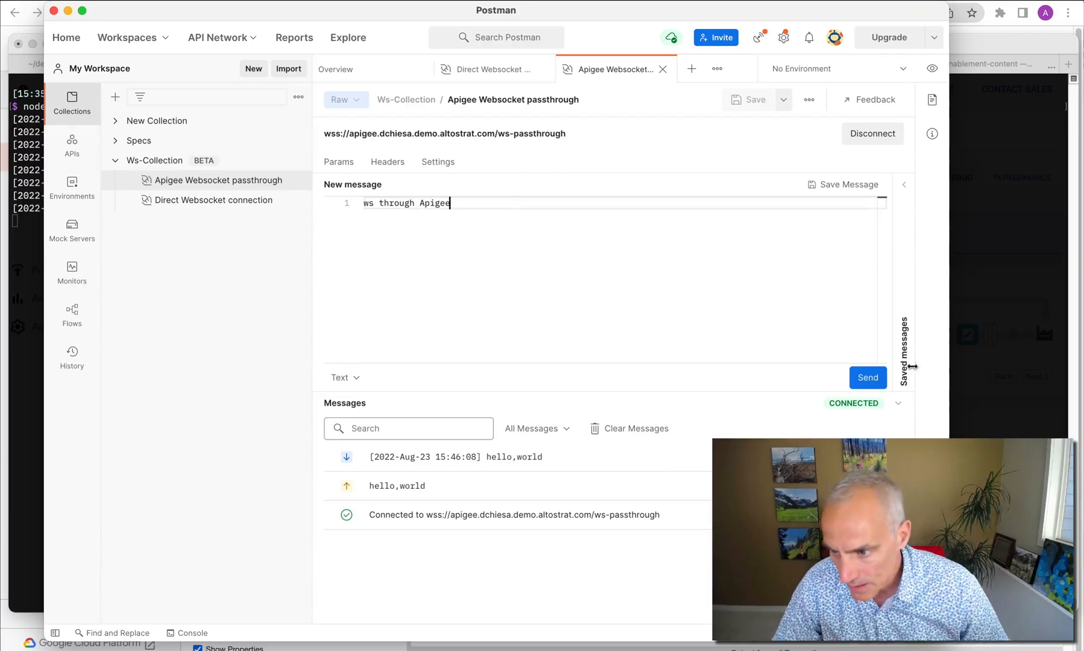
pyautogui.click(867, 377)
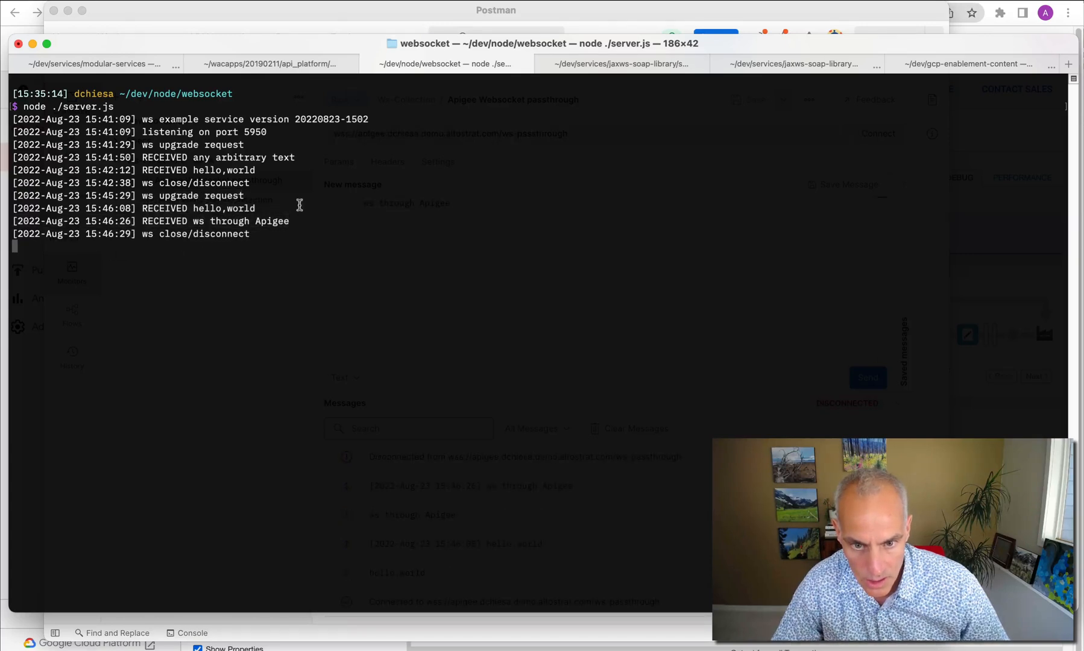
pyautogui.doubleClick(214, 221)
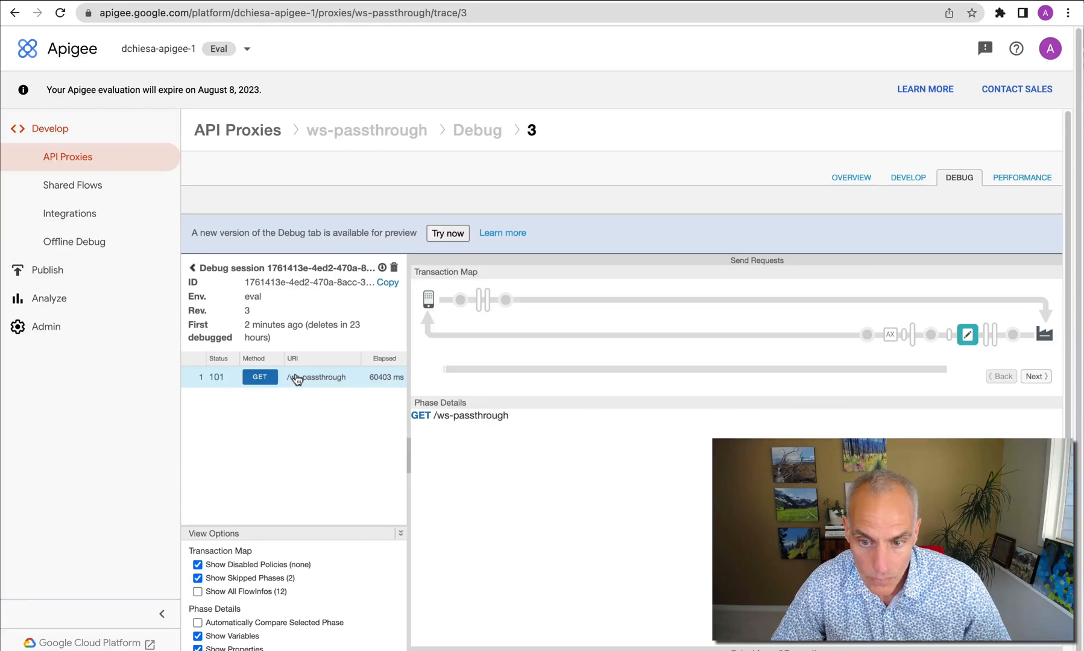
pyautogui.moveTo(316, 377)
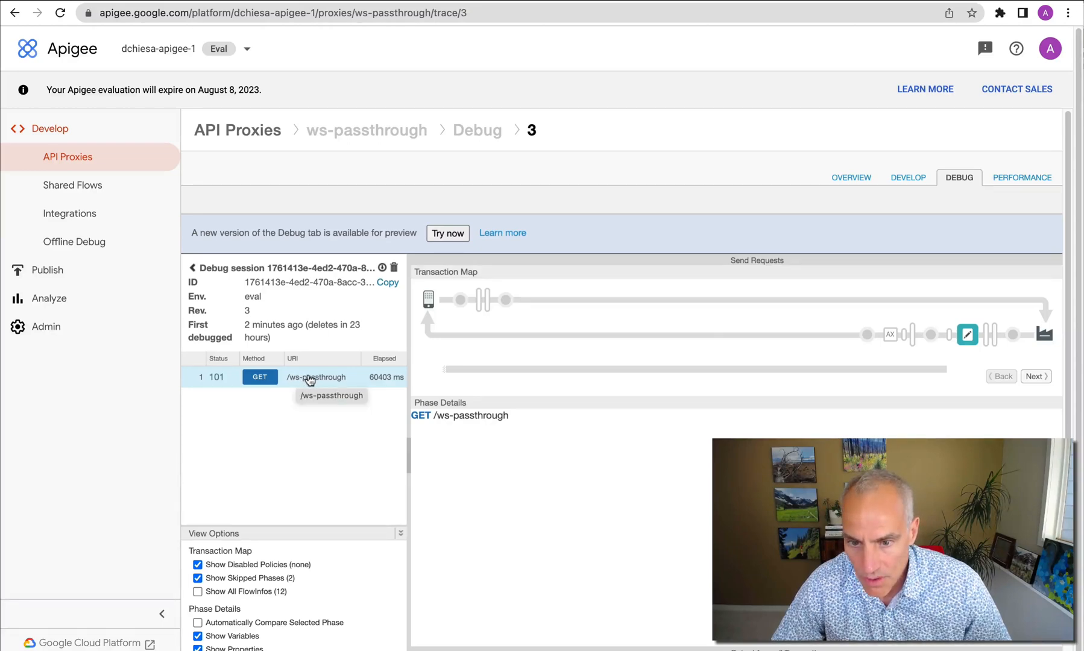
pyautogui.moveTo(455, 300)
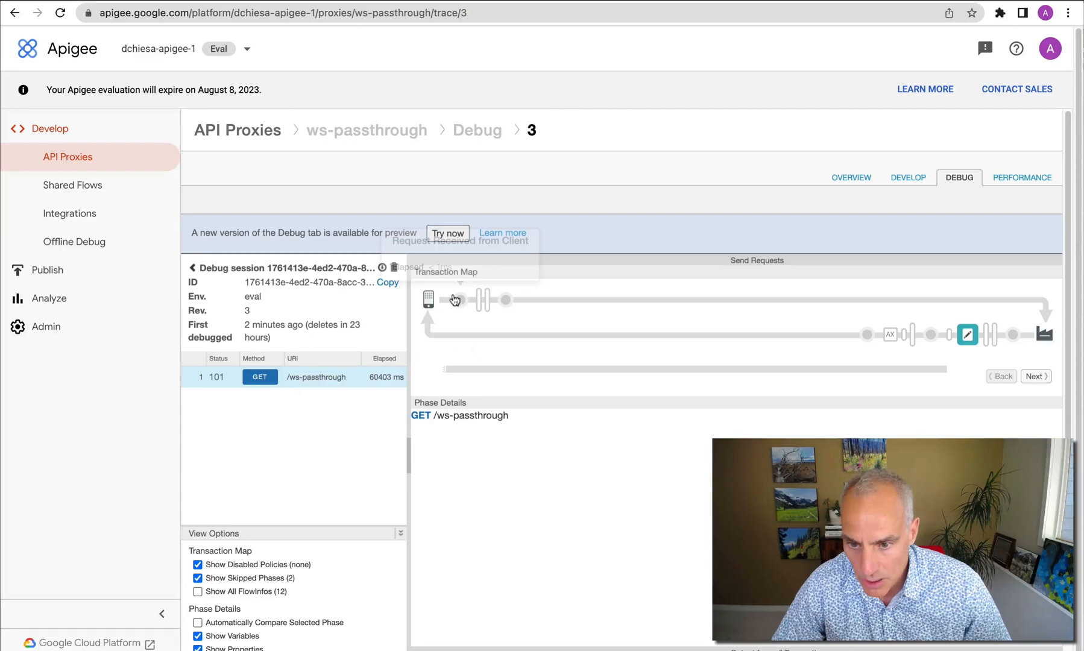
# Inspect the client request, the request sent to the target, and the target response.
pyautogui.click(460, 299)
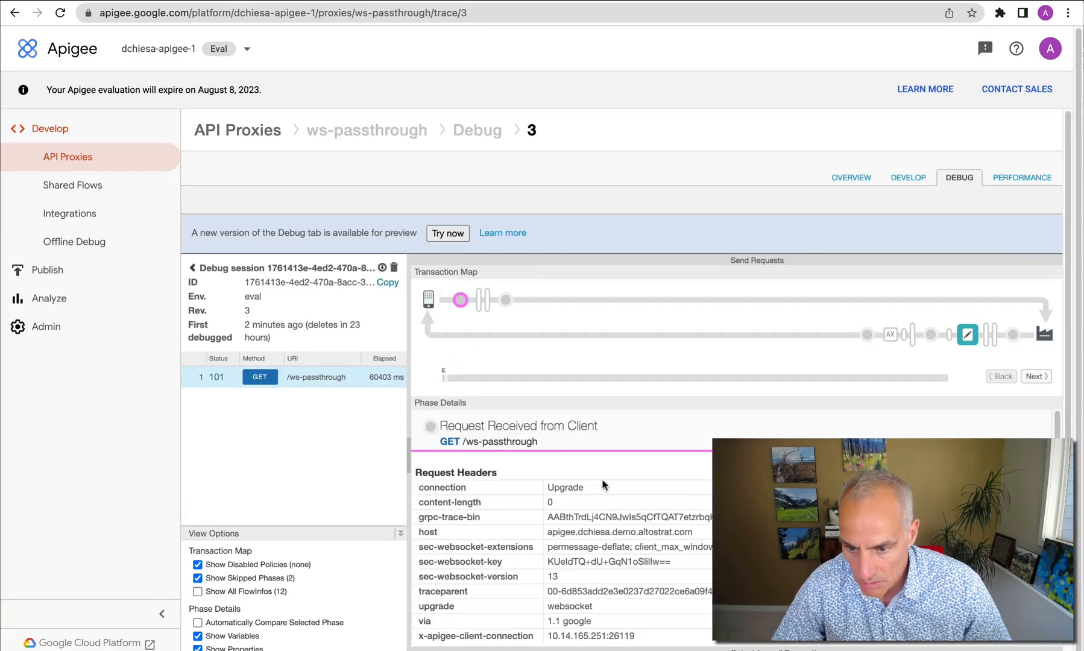
pyautogui.scroll(-3)
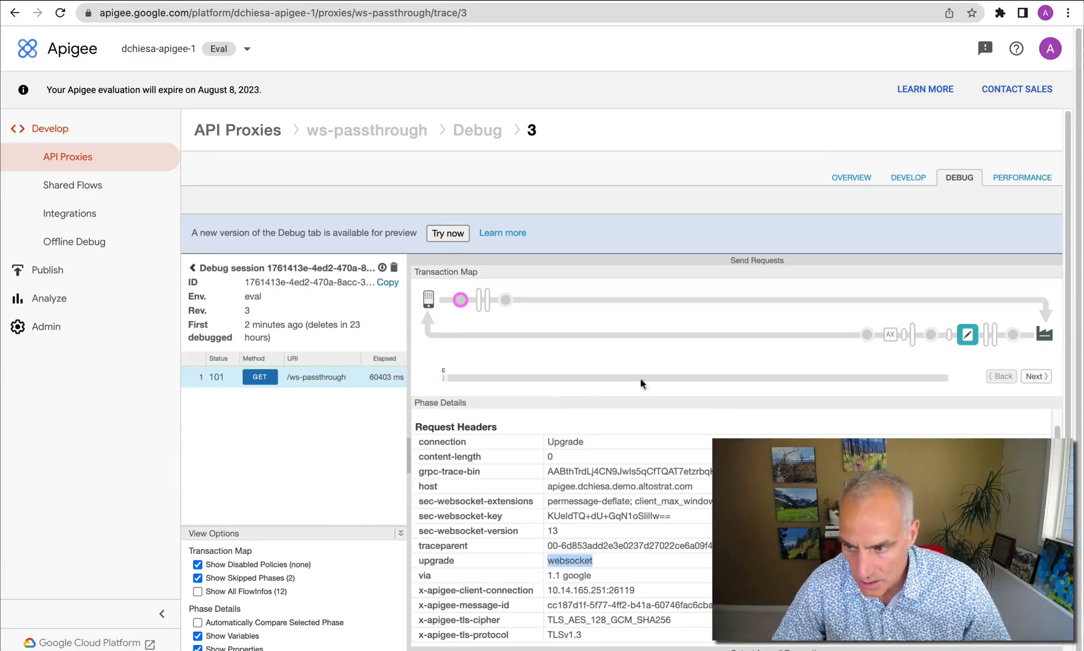
pyautogui.click(1035, 376)
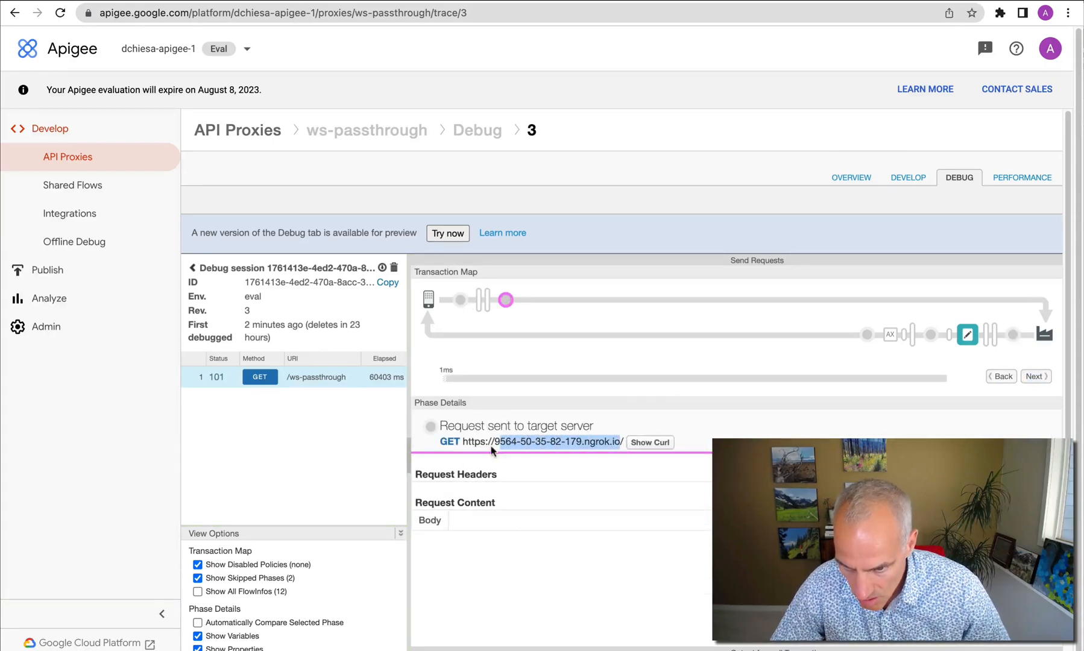
pyautogui.click(1035, 376)
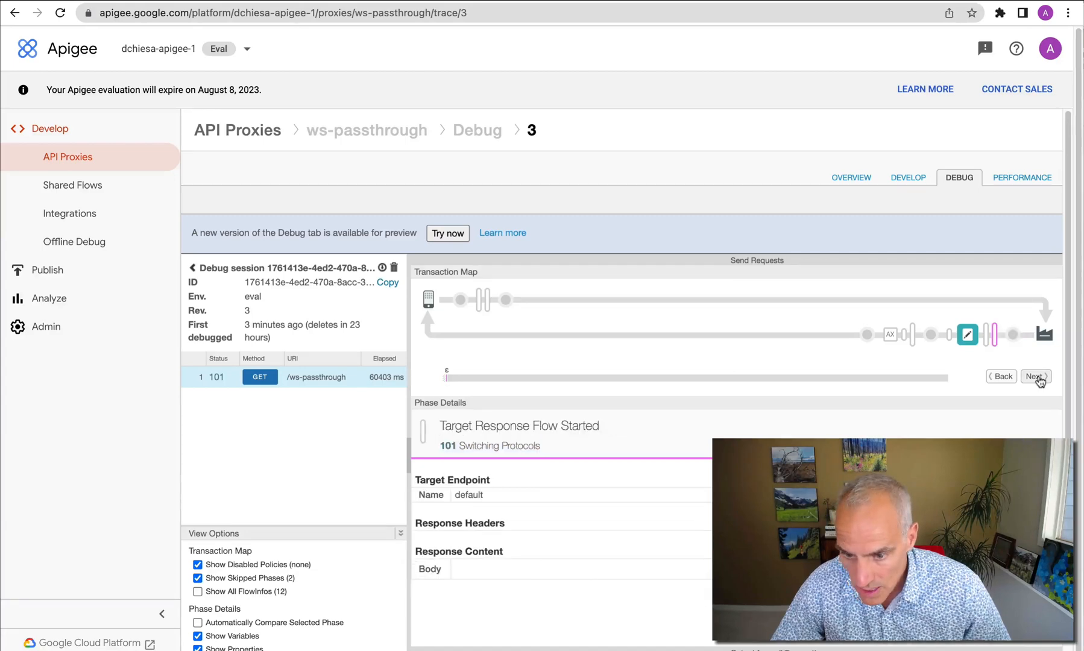
# Step through header injection to Response Sent to Client, then reopen the Apigee WebSockets guide.
pyautogui.click(1036, 376)
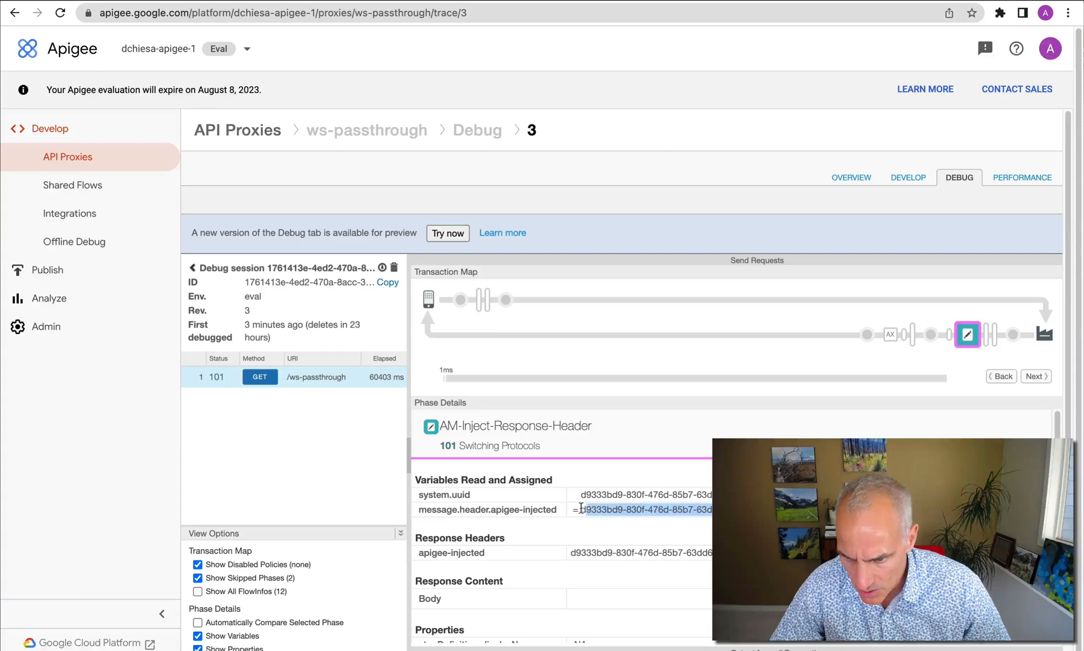
pyautogui.click(1035, 376)
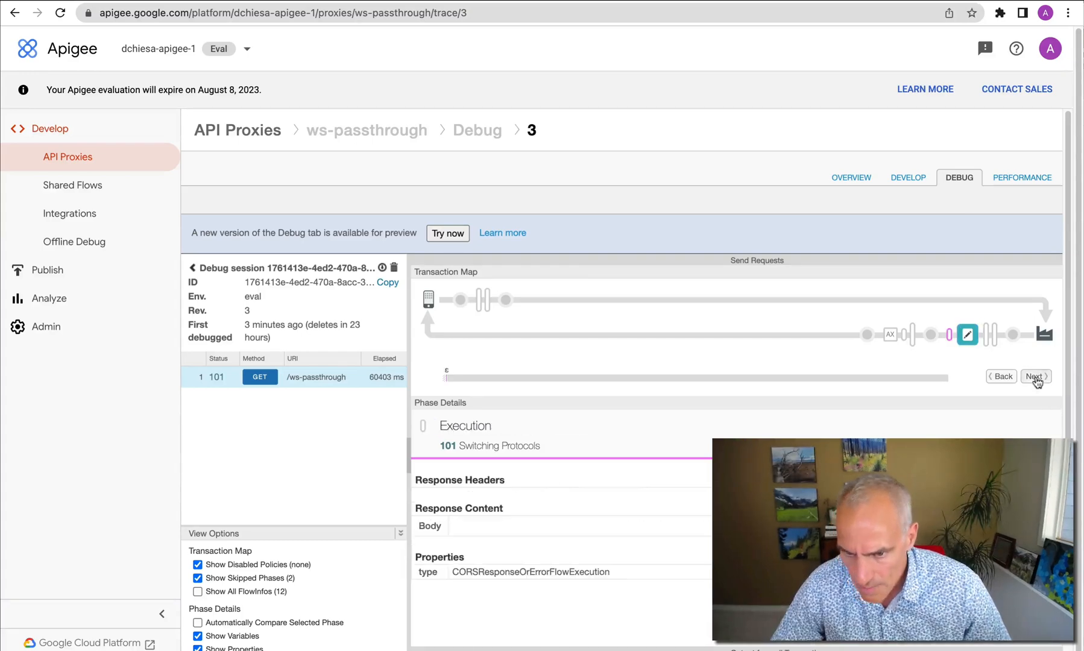
pyautogui.click(1036, 376)
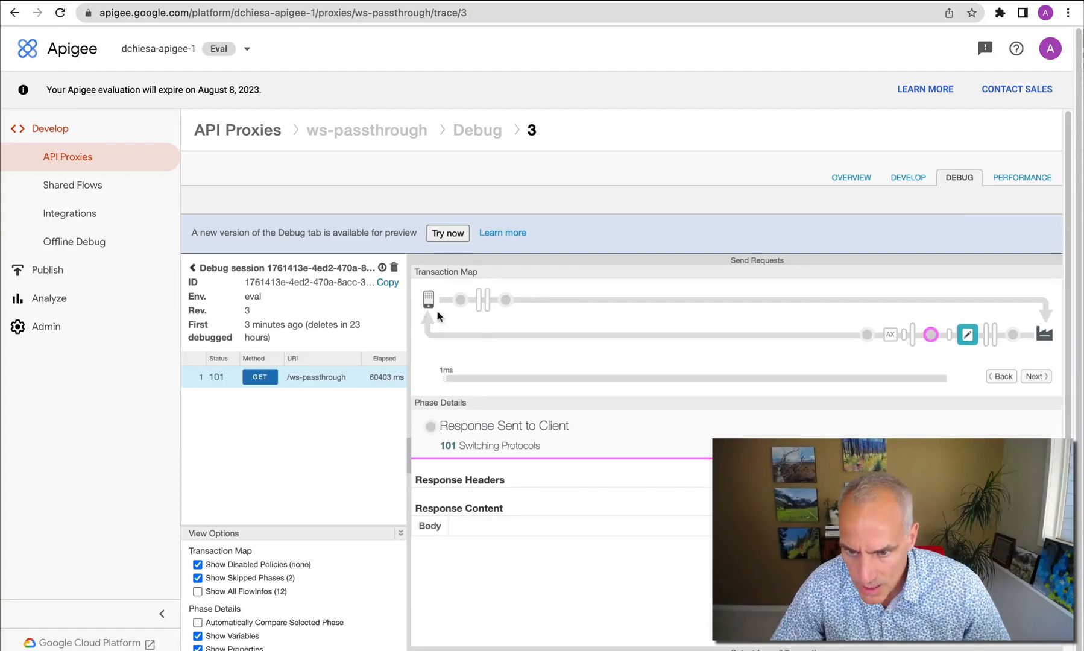
pyautogui.moveTo(550, 378)
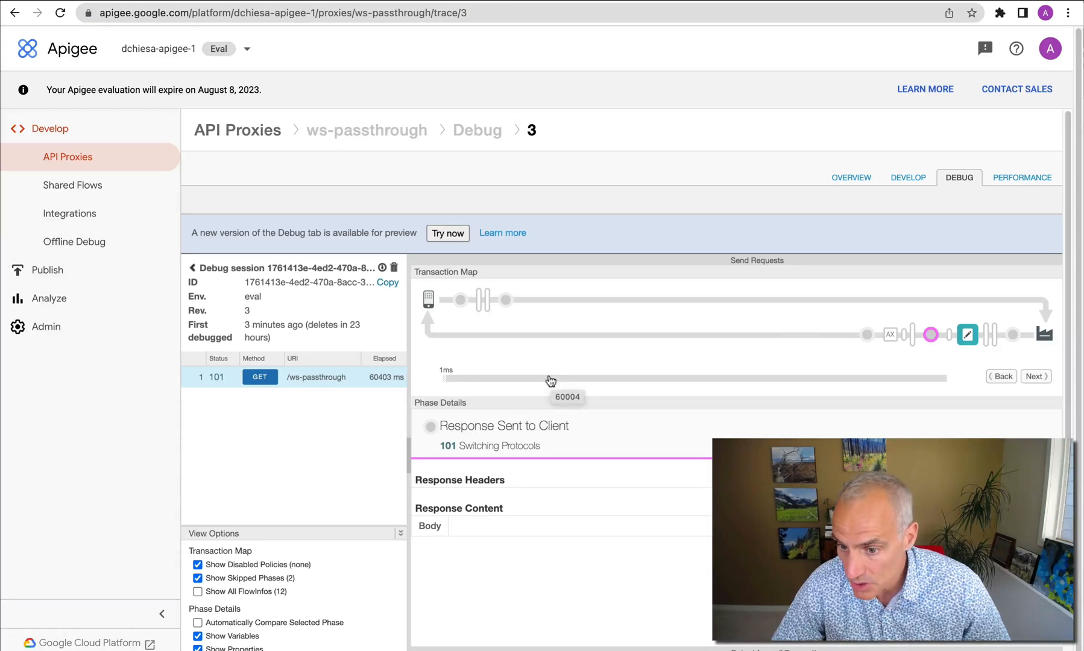
pyautogui.moveTo(608, 355)
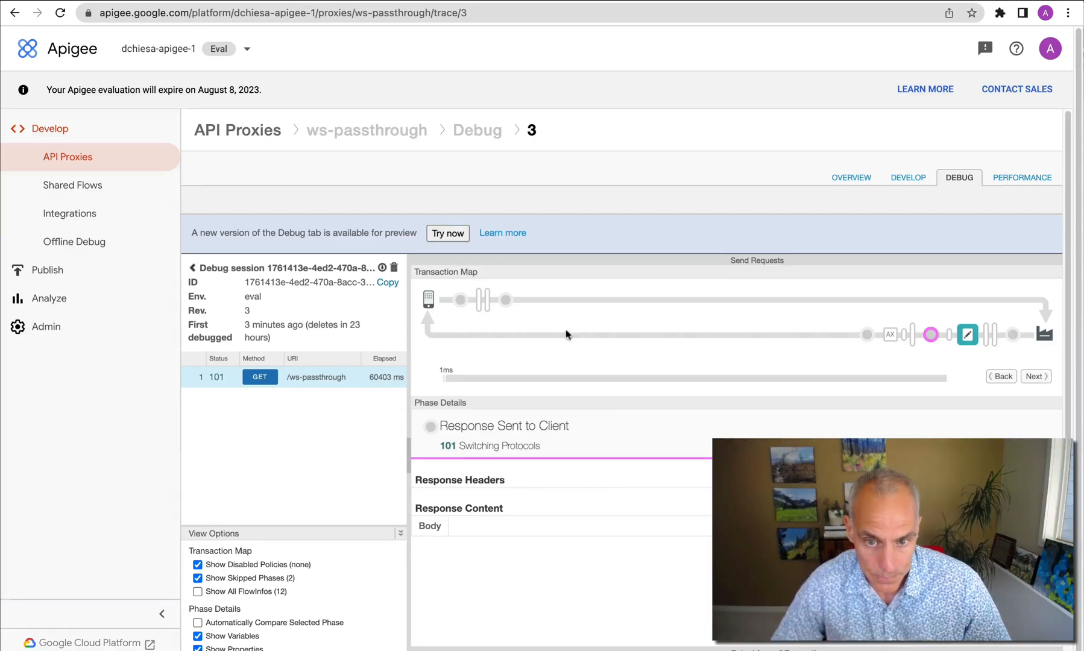
pyautogui.click(67, 156)
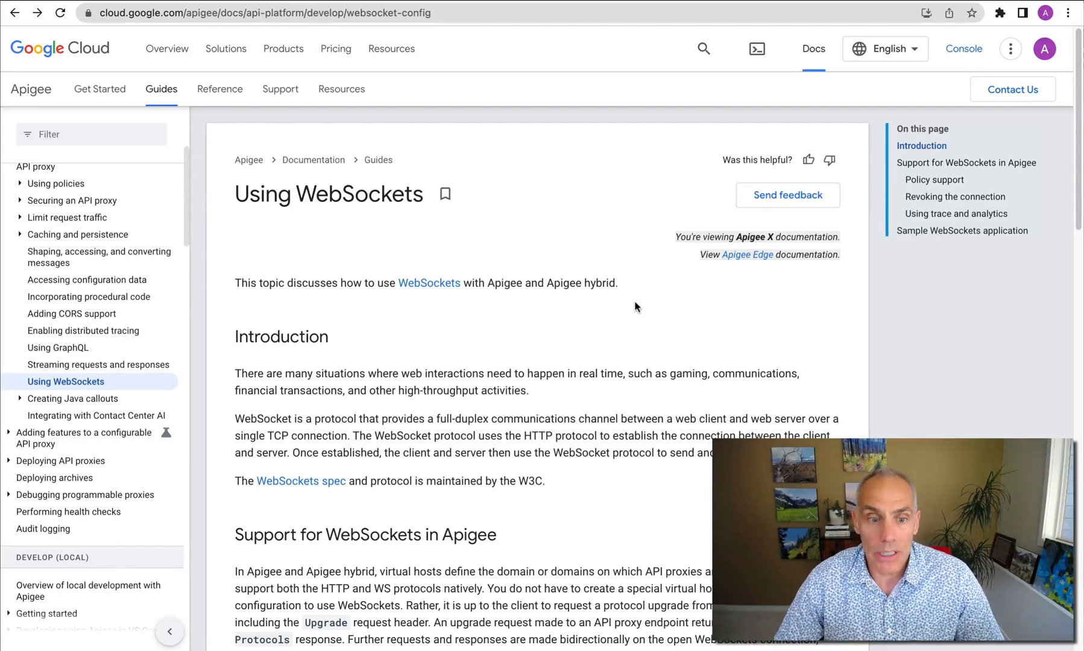
pyautogui.moveTo(620, 312)
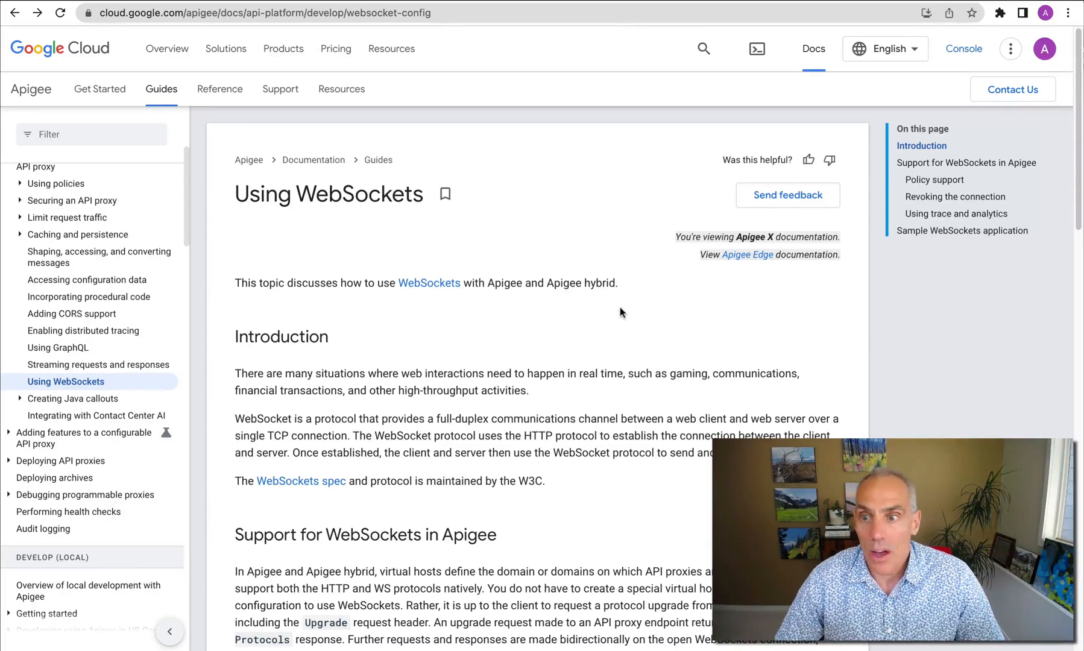